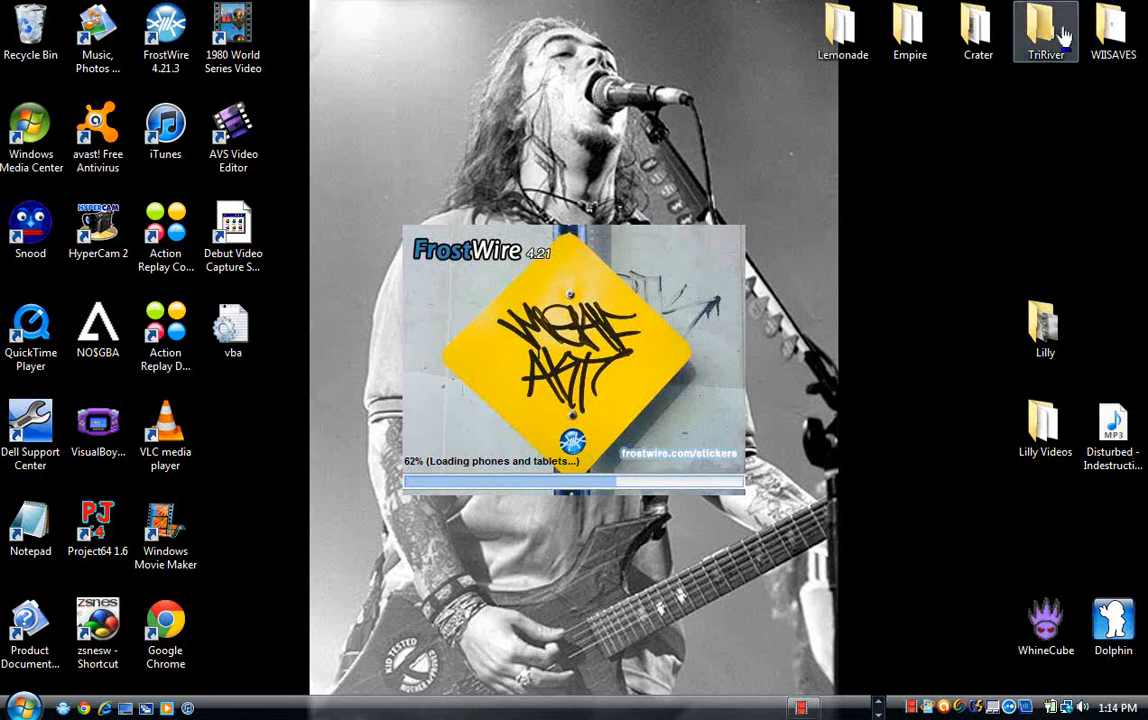
pyautogui.moveTo(780, 214)
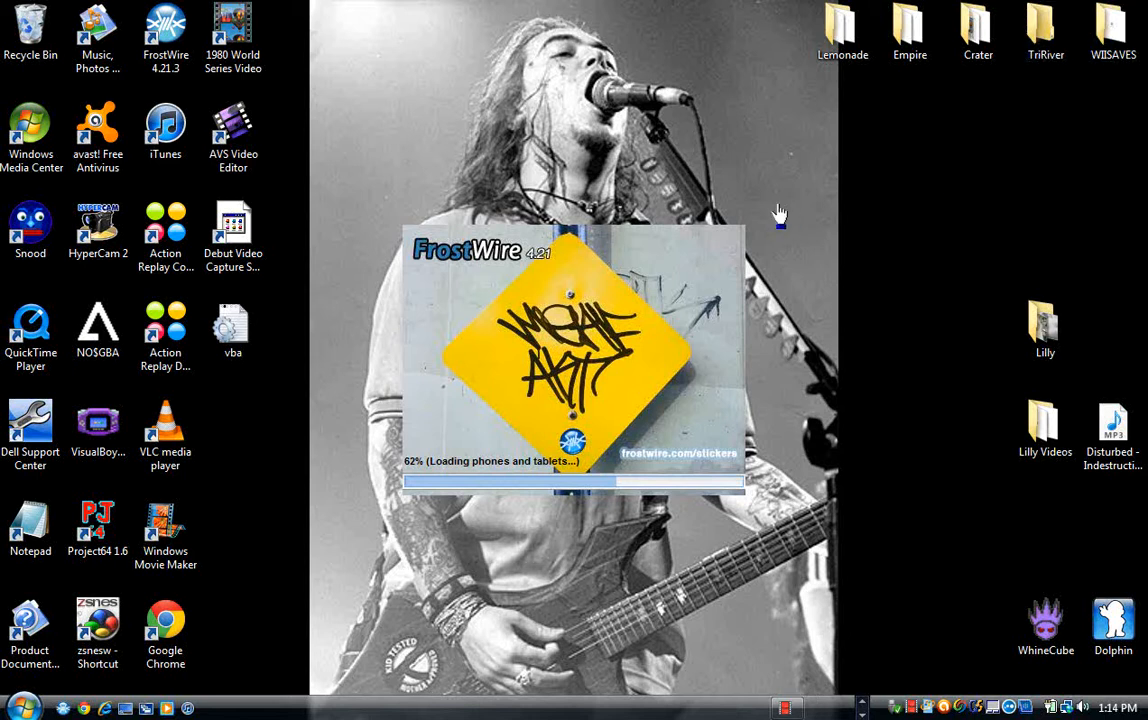
pyautogui.moveTo(952, 180)
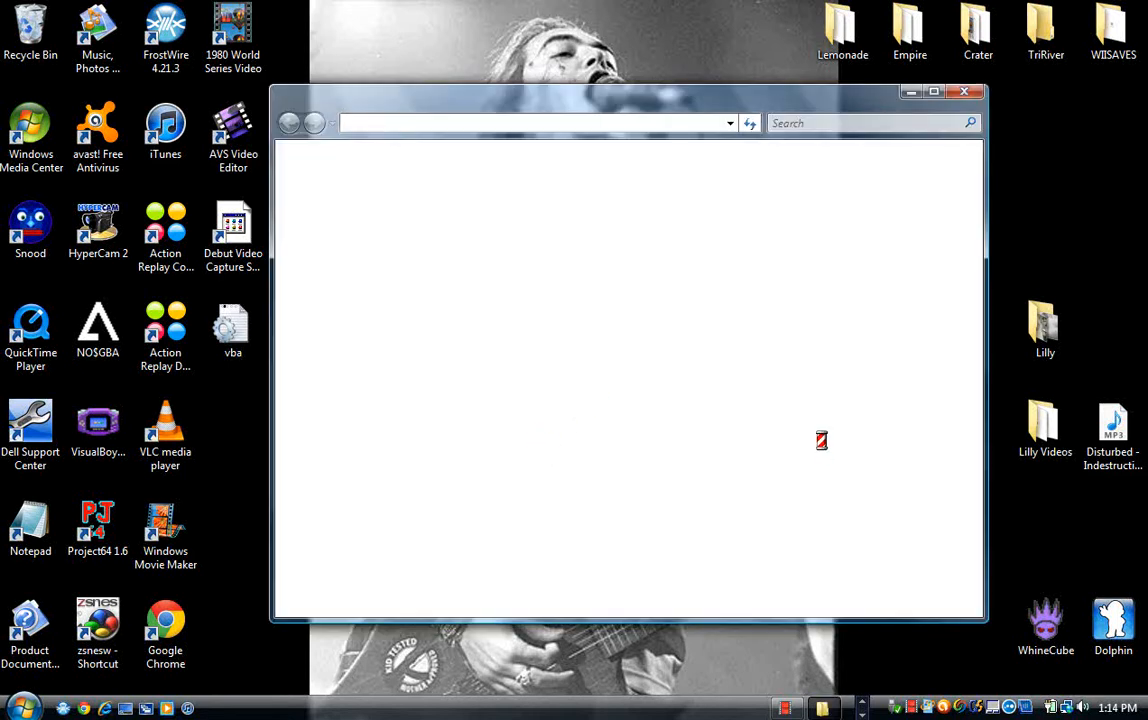
pyautogui.moveTo(852, 344)
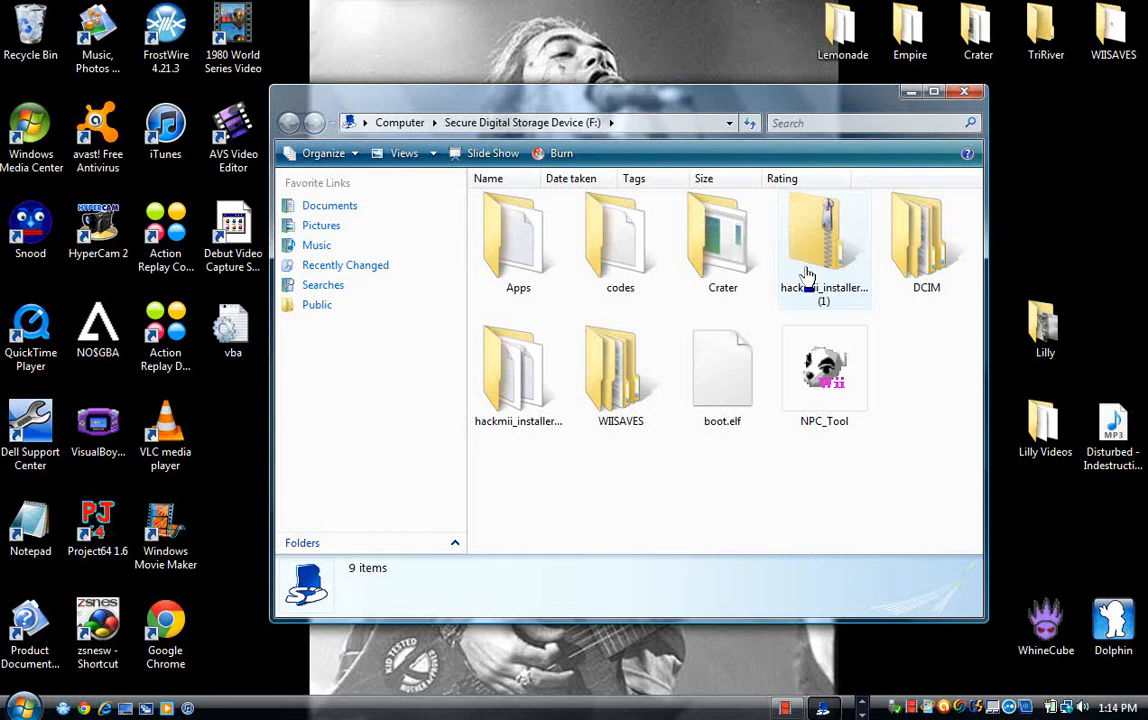
pyautogui.moveTo(908, 280)
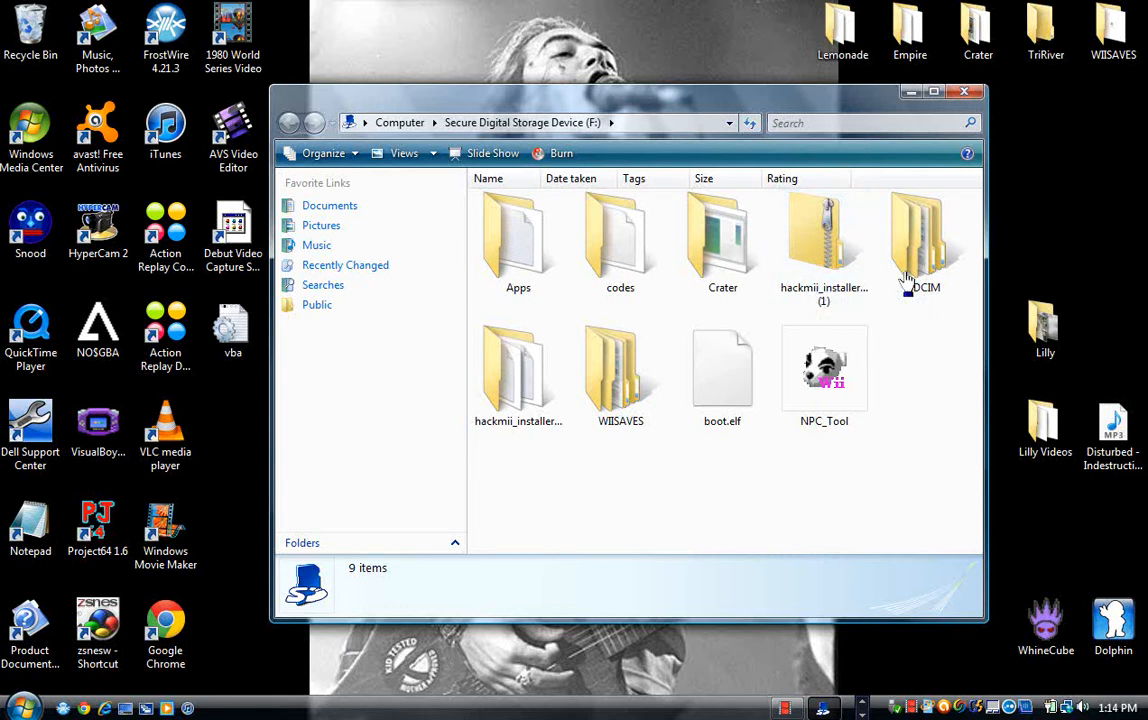
pyautogui.moveTo(924, 244)
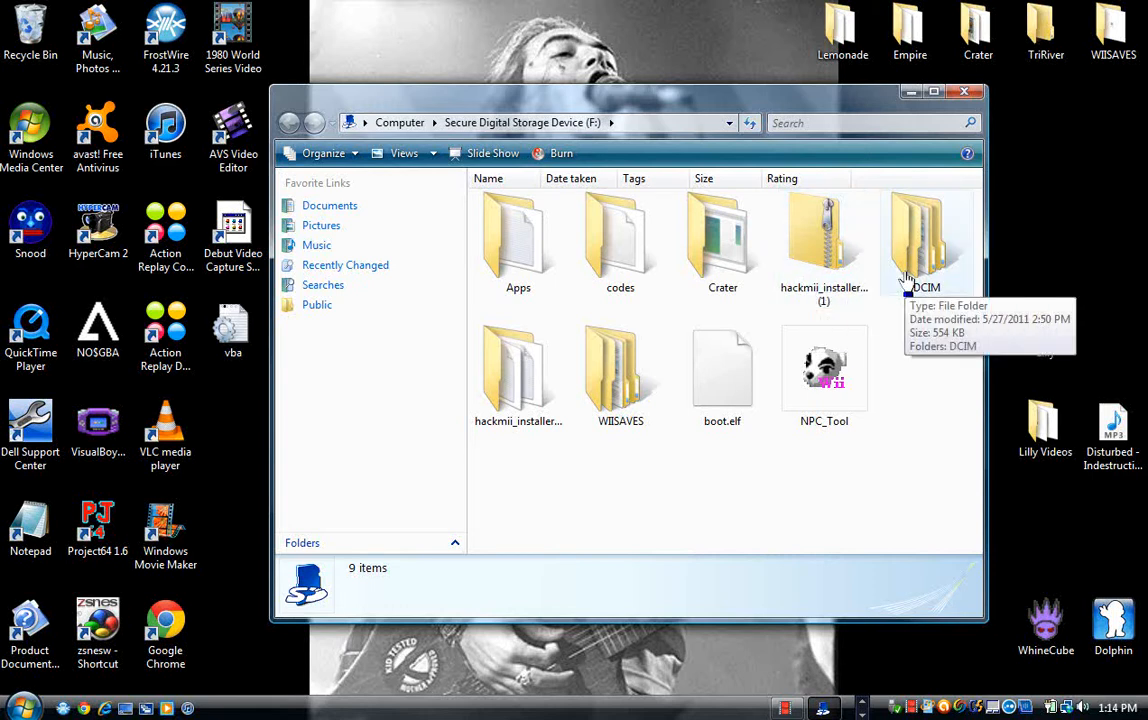
pyautogui.moveTo(738, 374)
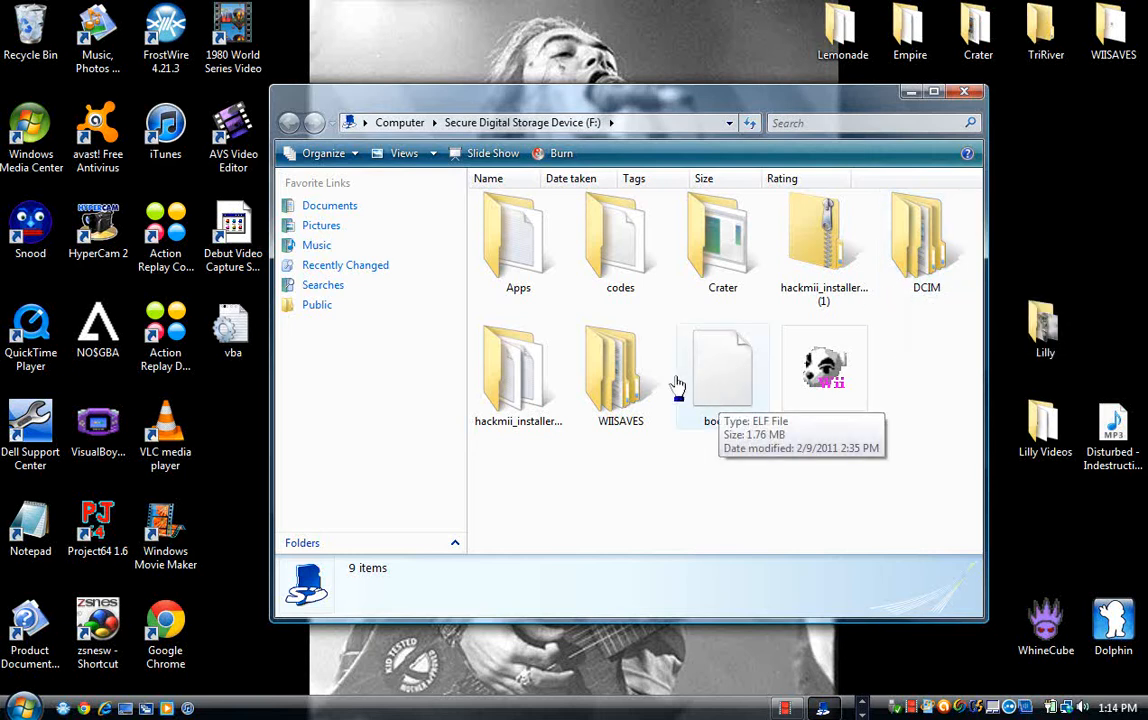
pyautogui.moveTo(620, 376)
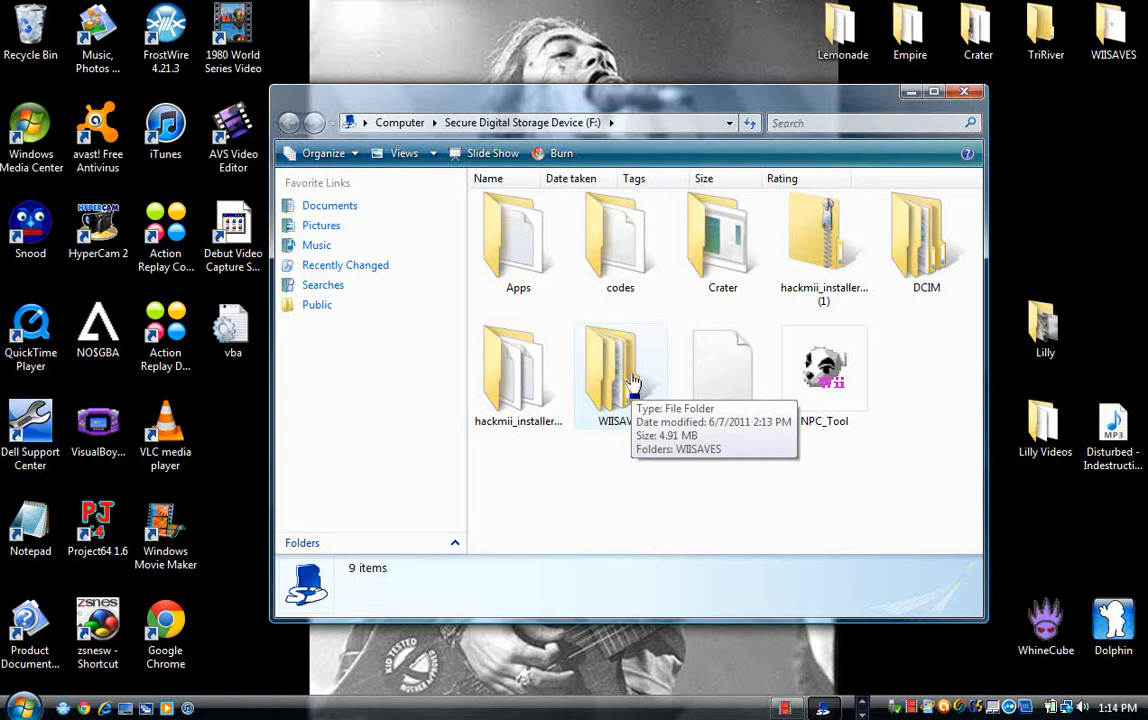
pyautogui.moveTo(564, 368)
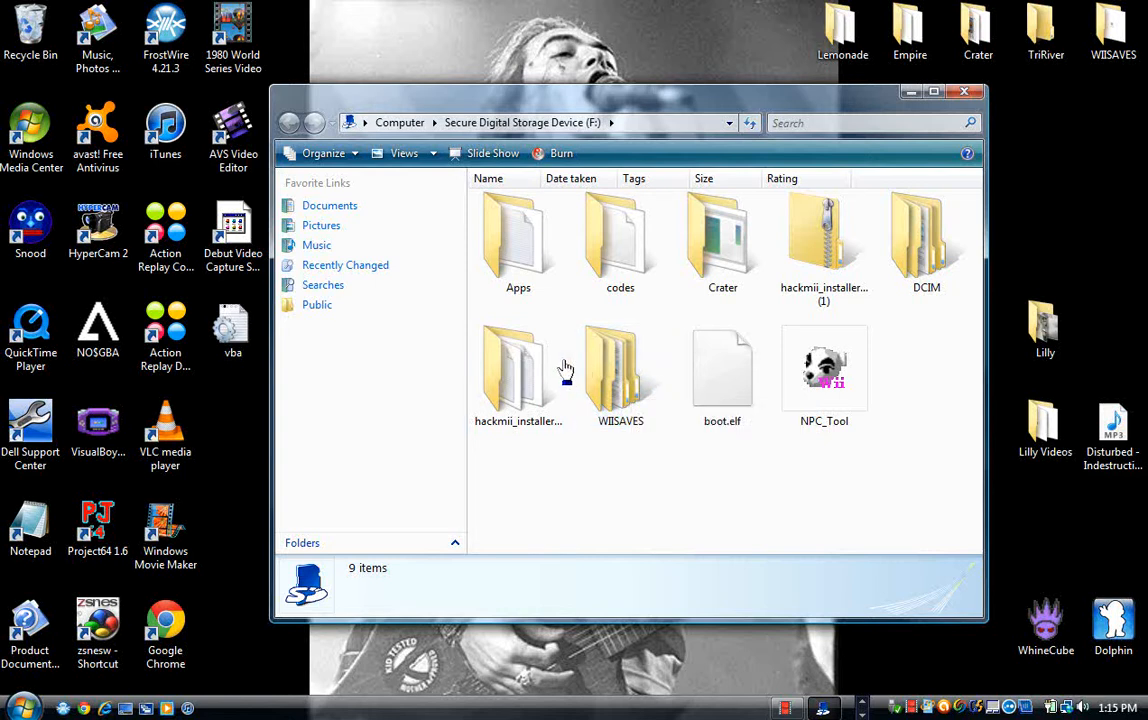
# Step: Select the hackmii_installer_v0.8 folder at the SD card's root
pyautogui.click(518, 370)
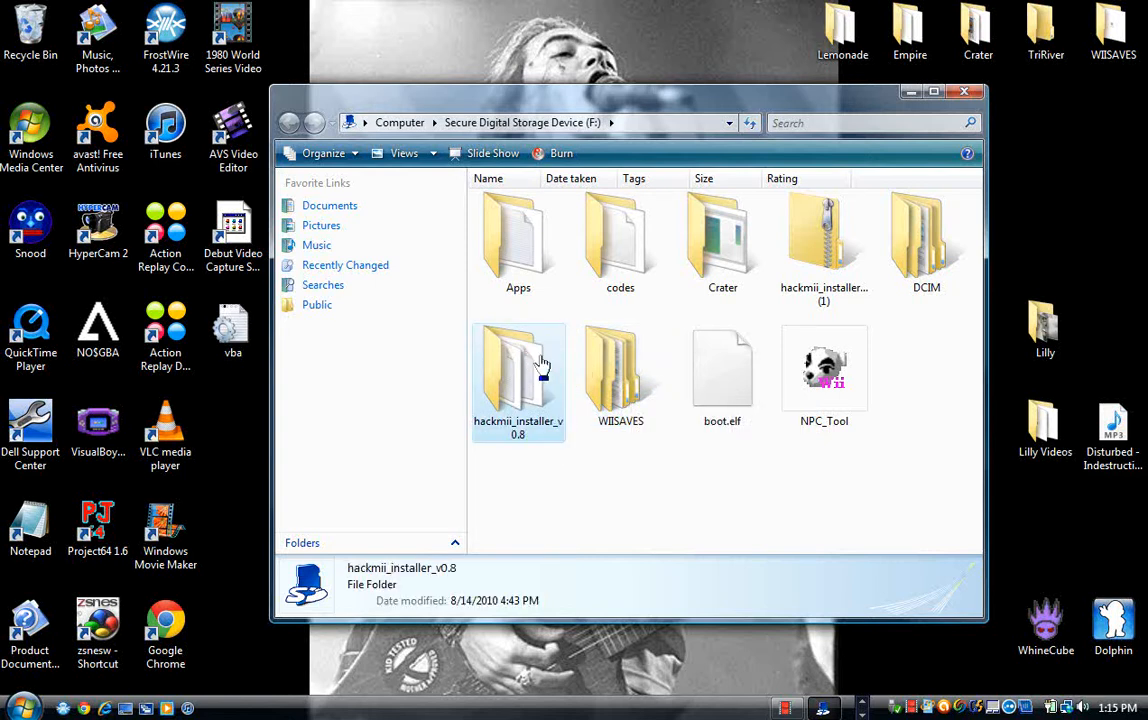
pyautogui.doubleClick(518, 370)
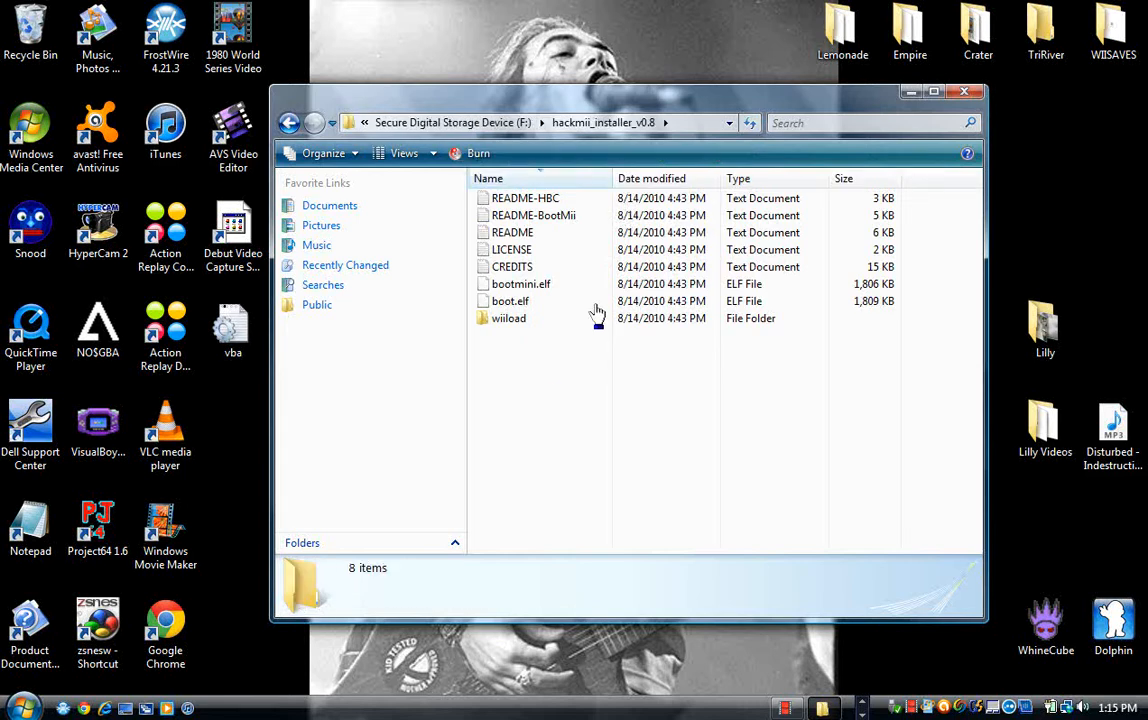
pyautogui.click(520, 284)
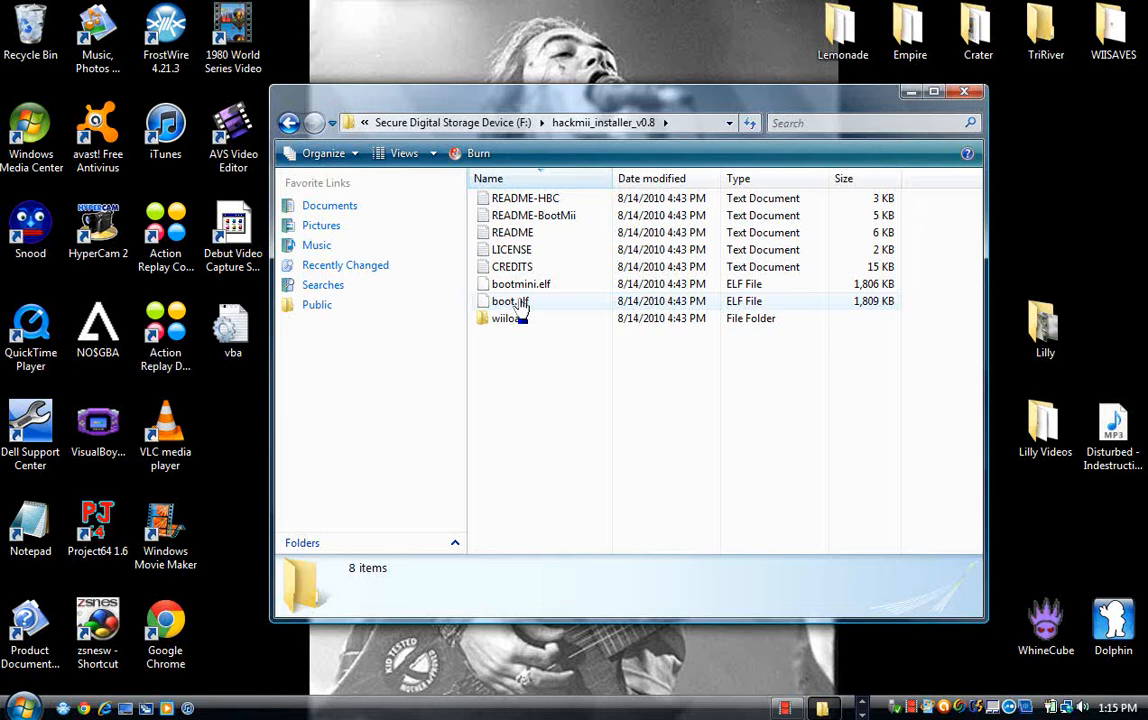
pyautogui.click(510, 300)
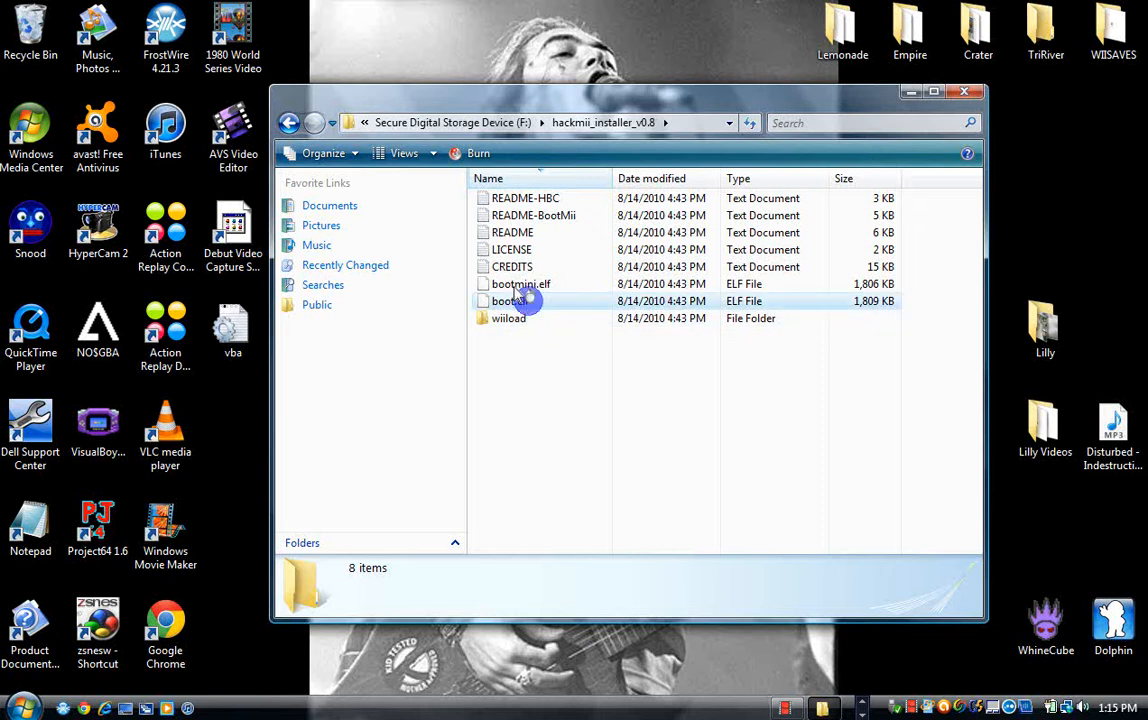
pyautogui.rightClick(510, 300)
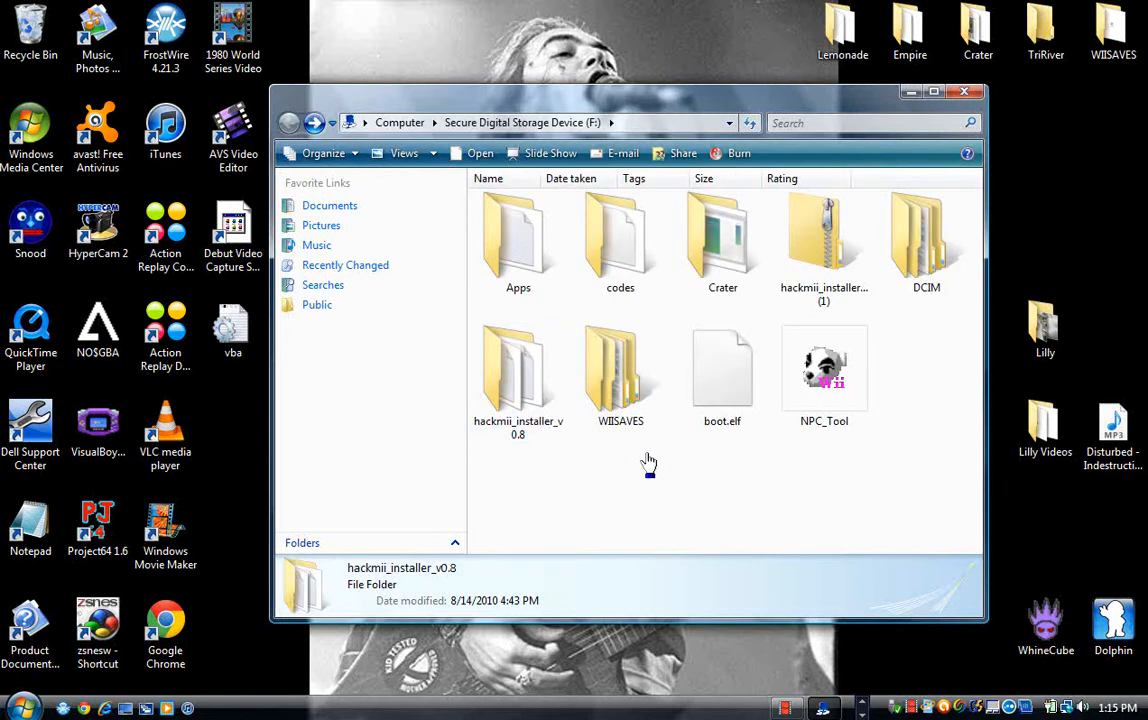
pyautogui.rightClick(648, 462)
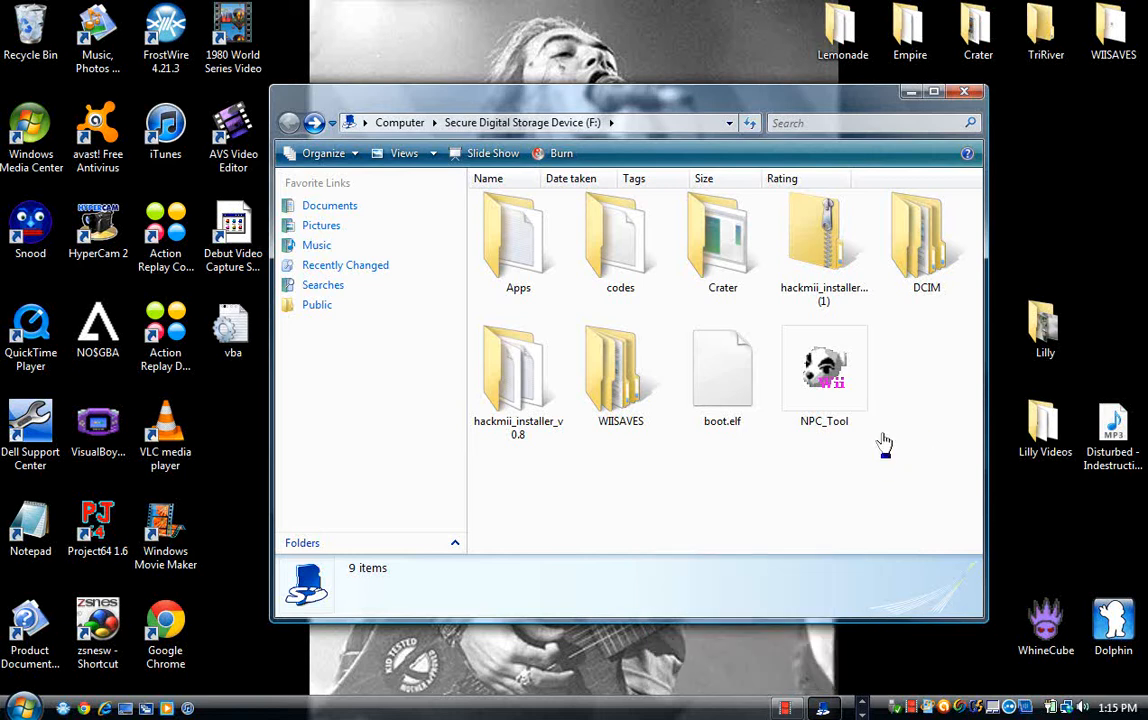
pyautogui.moveTo(722, 360)
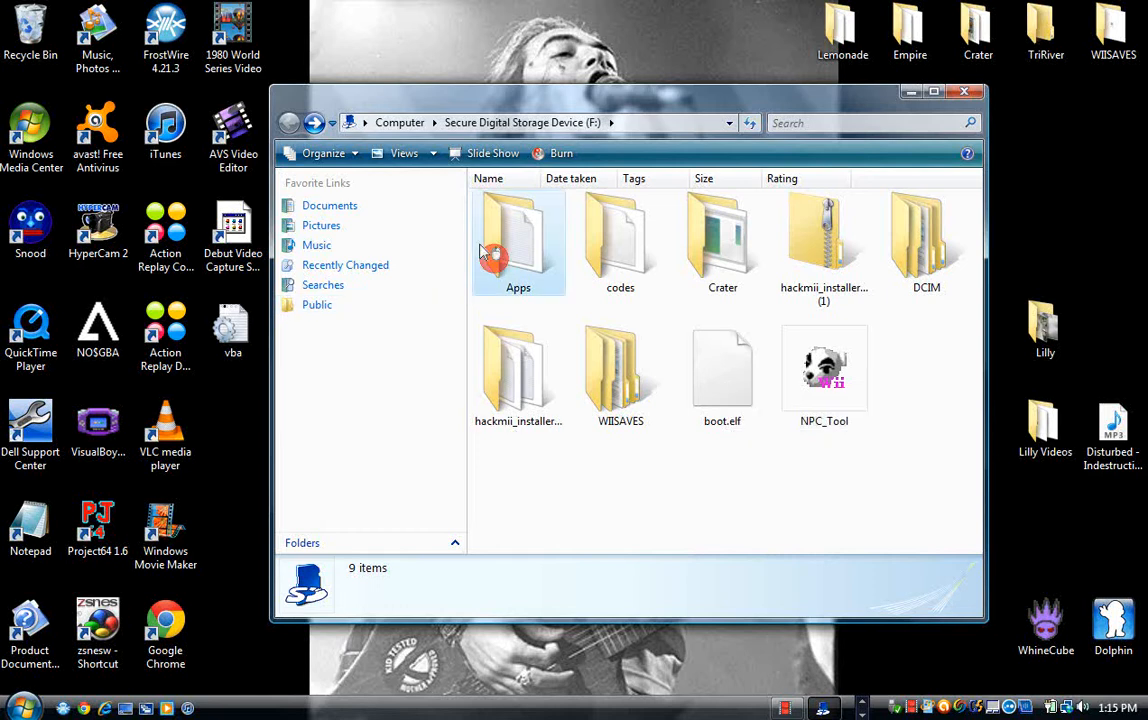
pyautogui.doubleClick(518, 240)
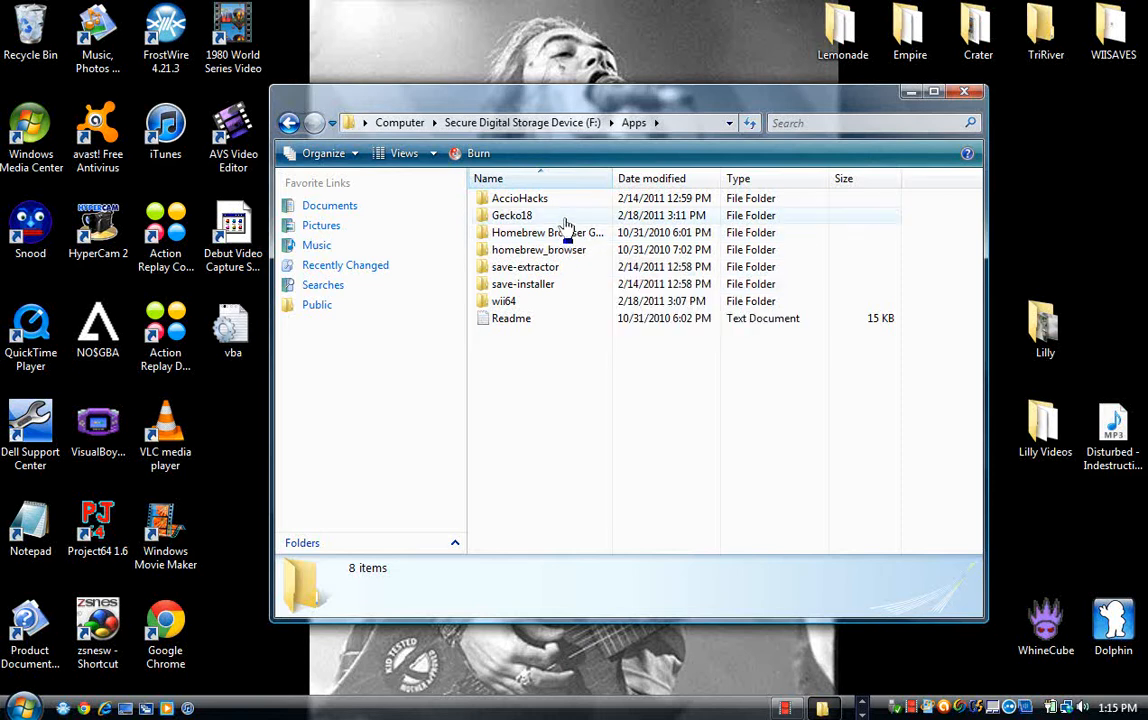
pyautogui.moveTo(564, 222)
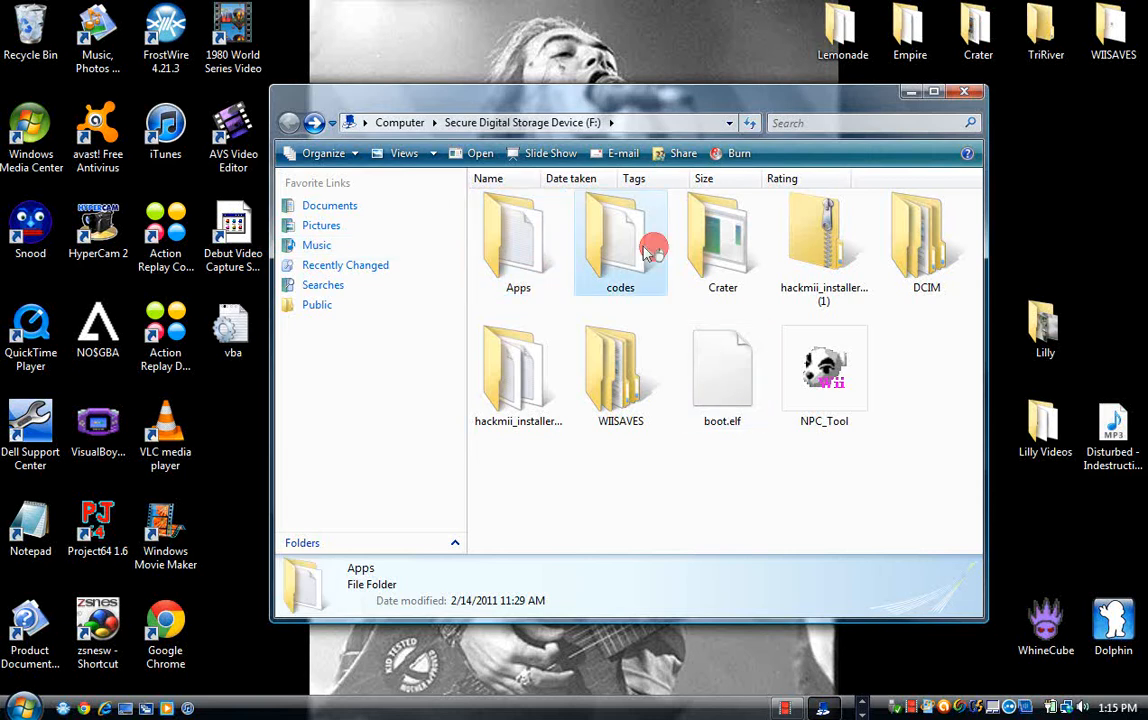
# Step: Go into the codes folder and its R subfolder toward the RUUE01 document
pyautogui.doubleClick(620, 240)
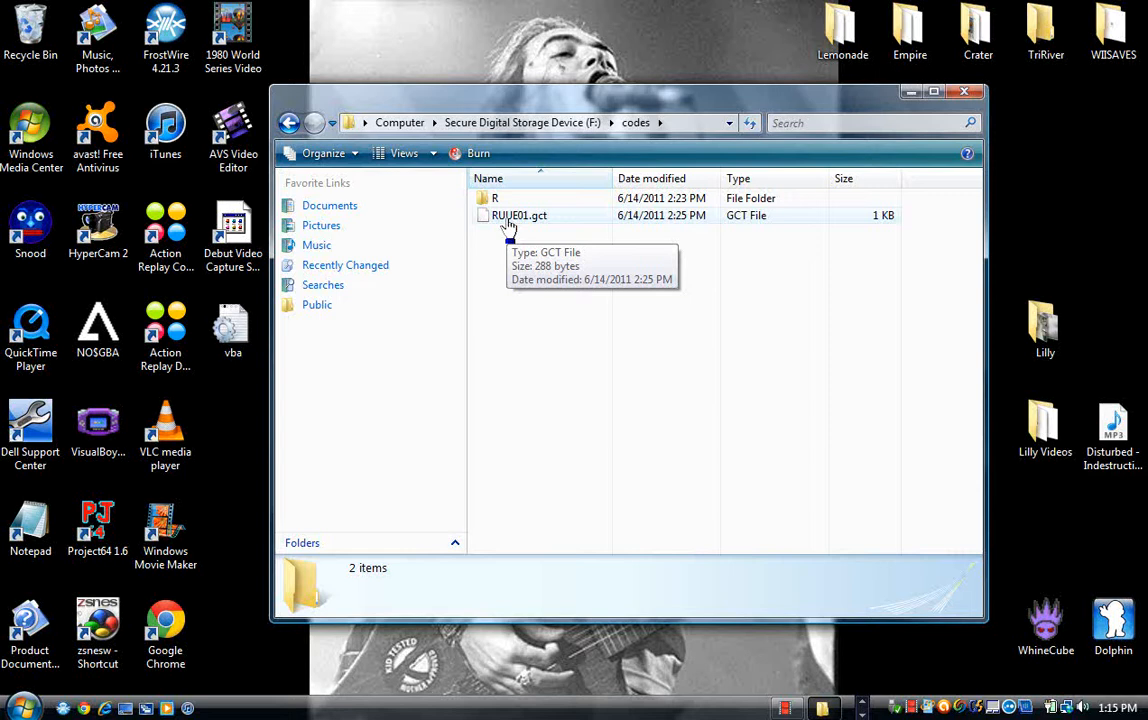
pyautogui.click(494, 198)
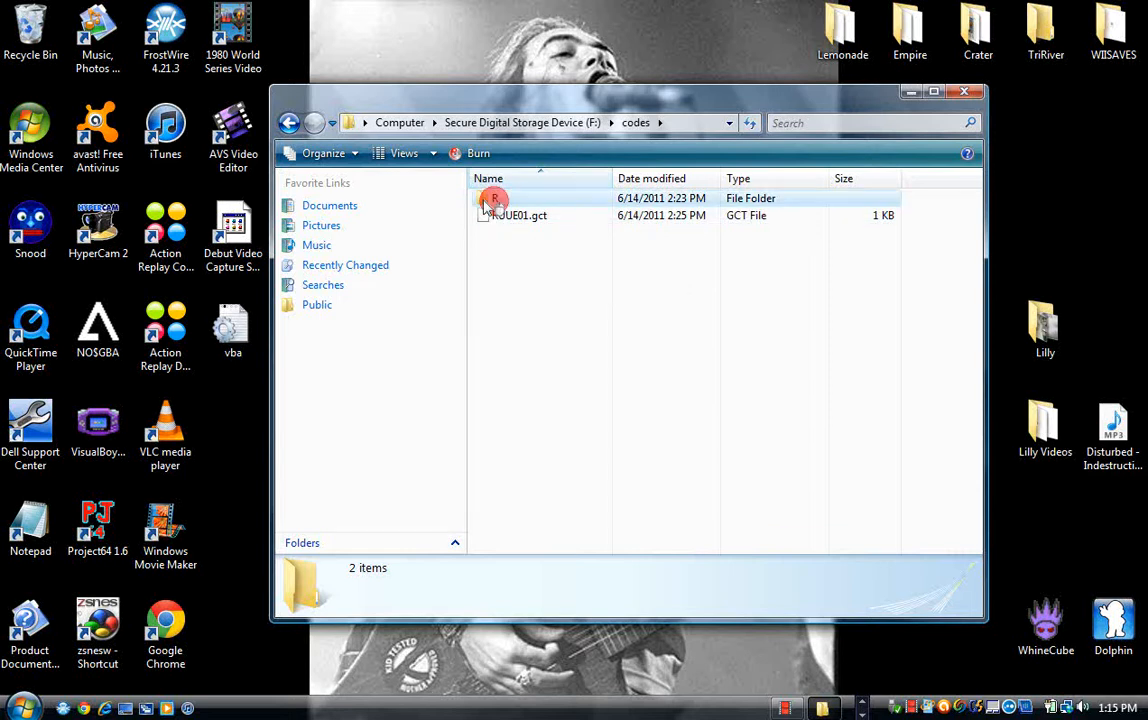
pyautogui.doubleClick(492, 198)
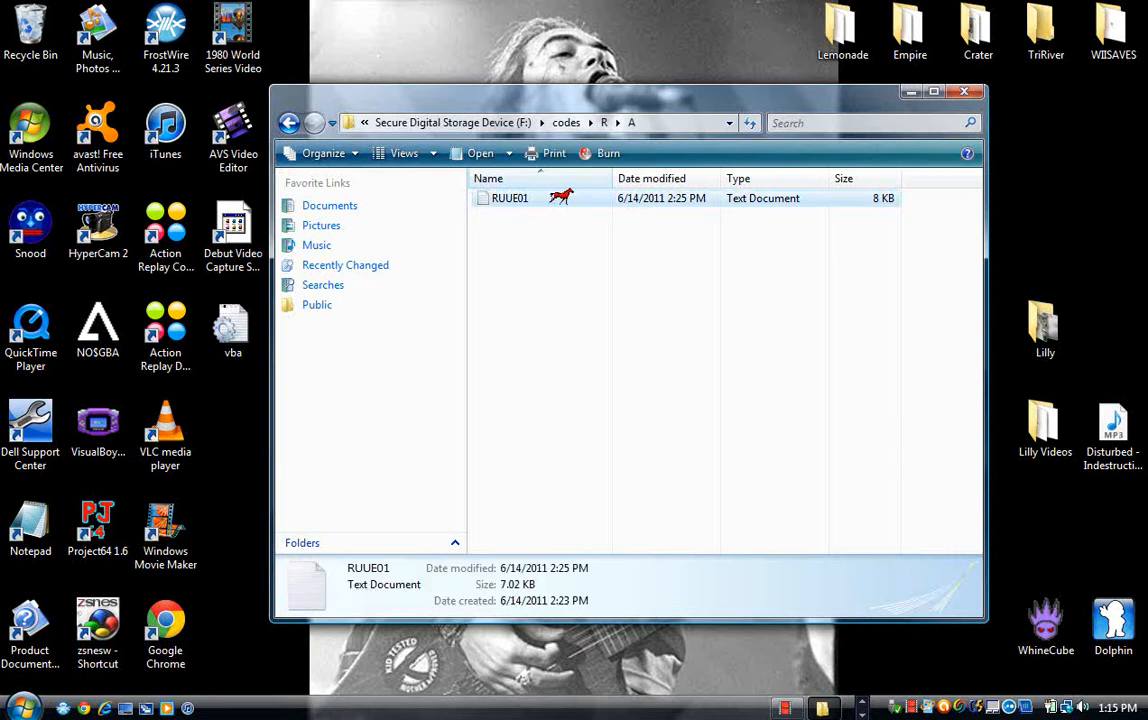
# Step: View the RUUE01 Animal Crossing cheat-code list in Notepad, then close it
pyautogui.doubleClick(510, 198)
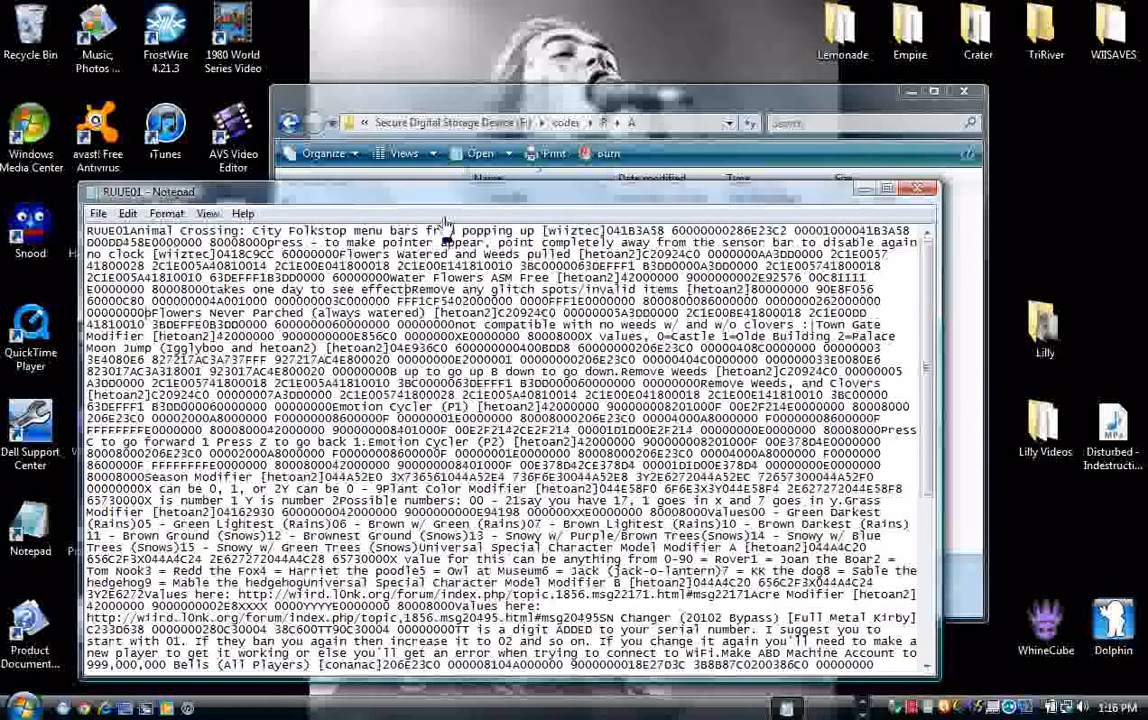
pyautogui.moveTo(304, 268)
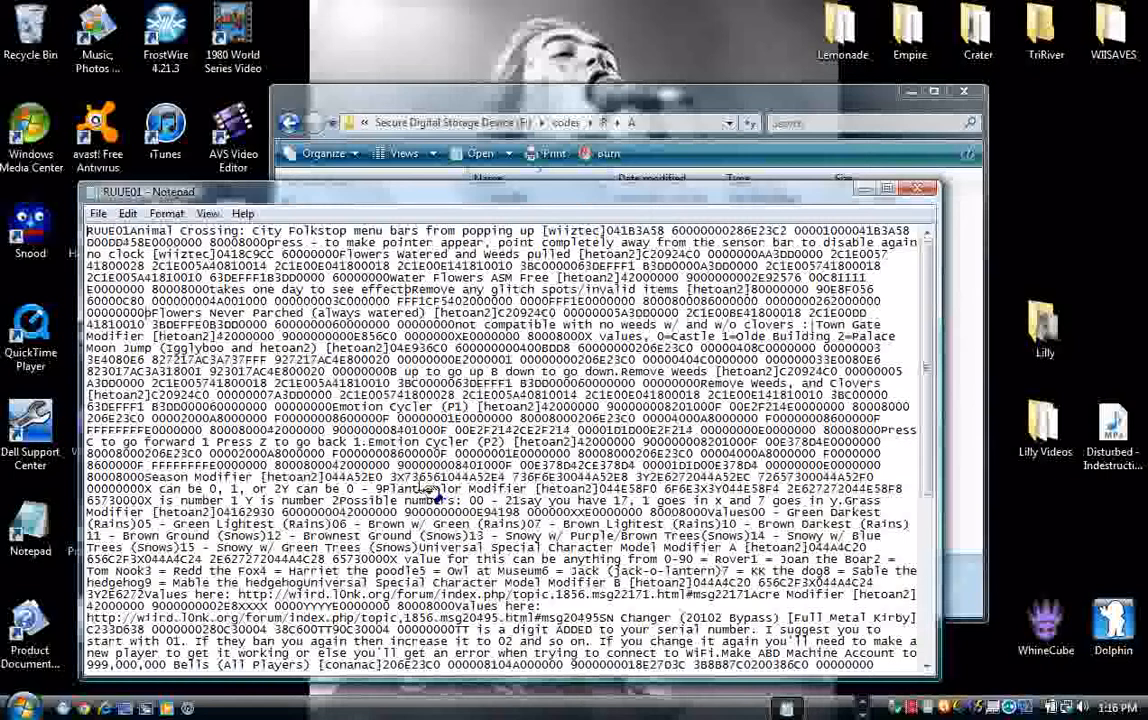
pyautogui.moveTo(604, 470)
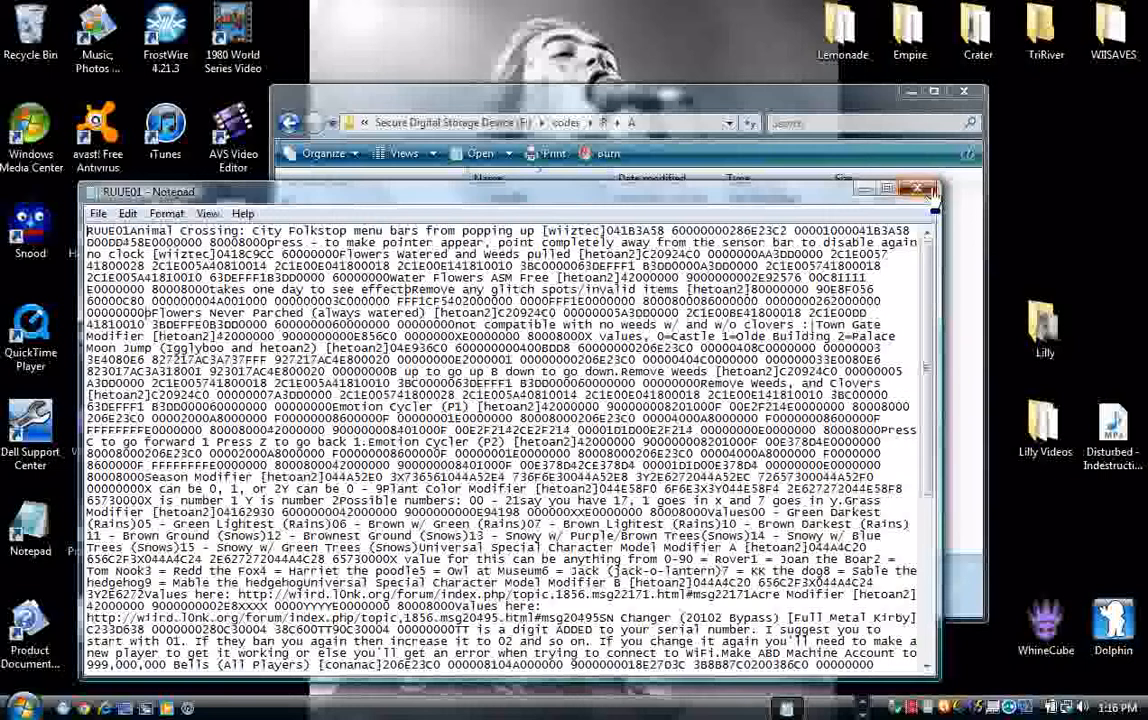
pyautogui.click(916, 188)
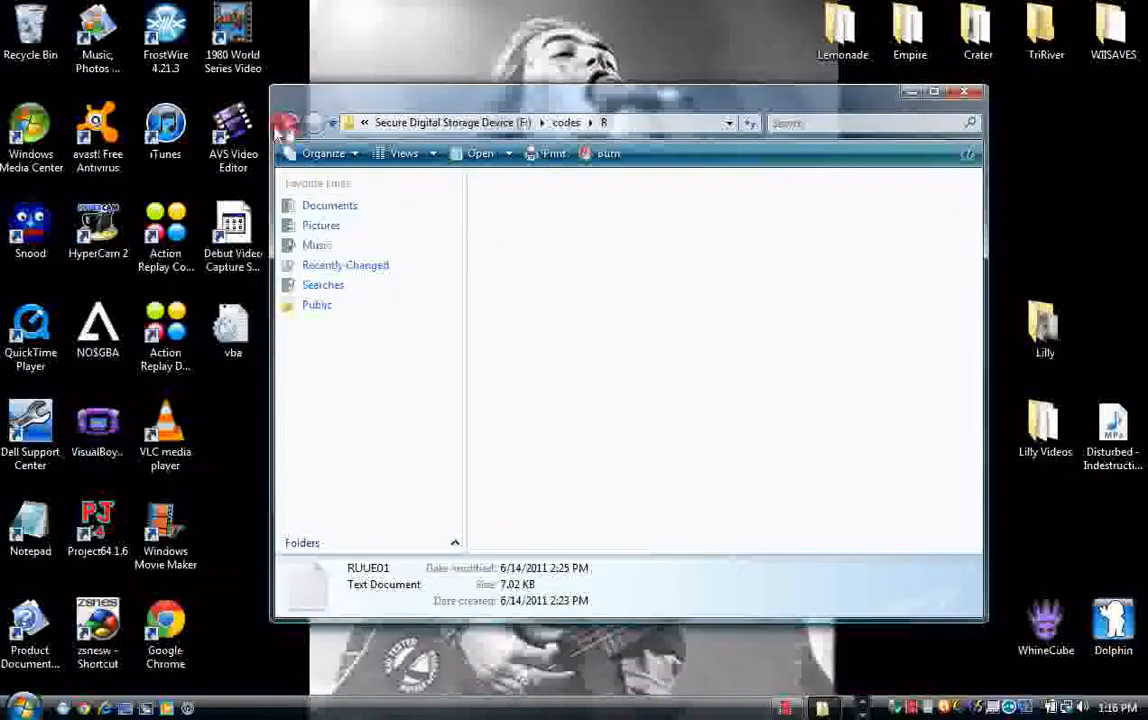
# Step: Browse WIISAVES\RUUE to see its six save files, then return to the SD card root
pyautogui.click(290, 124)
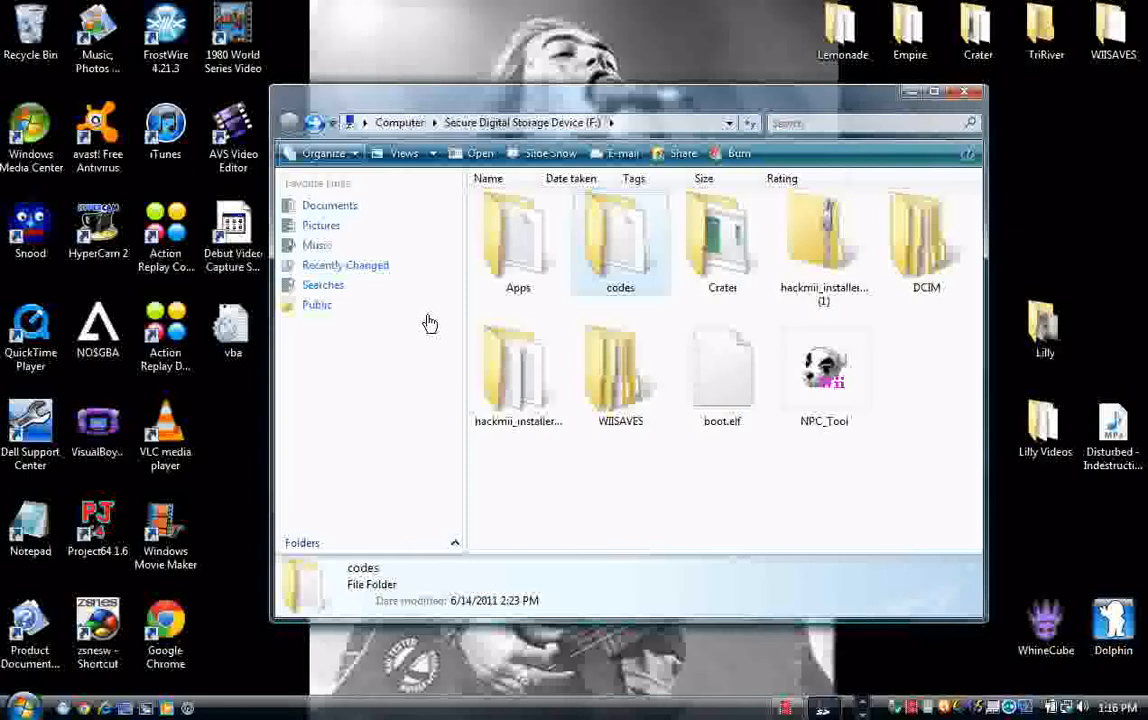
pyautogui.doubleClick(620, 364)
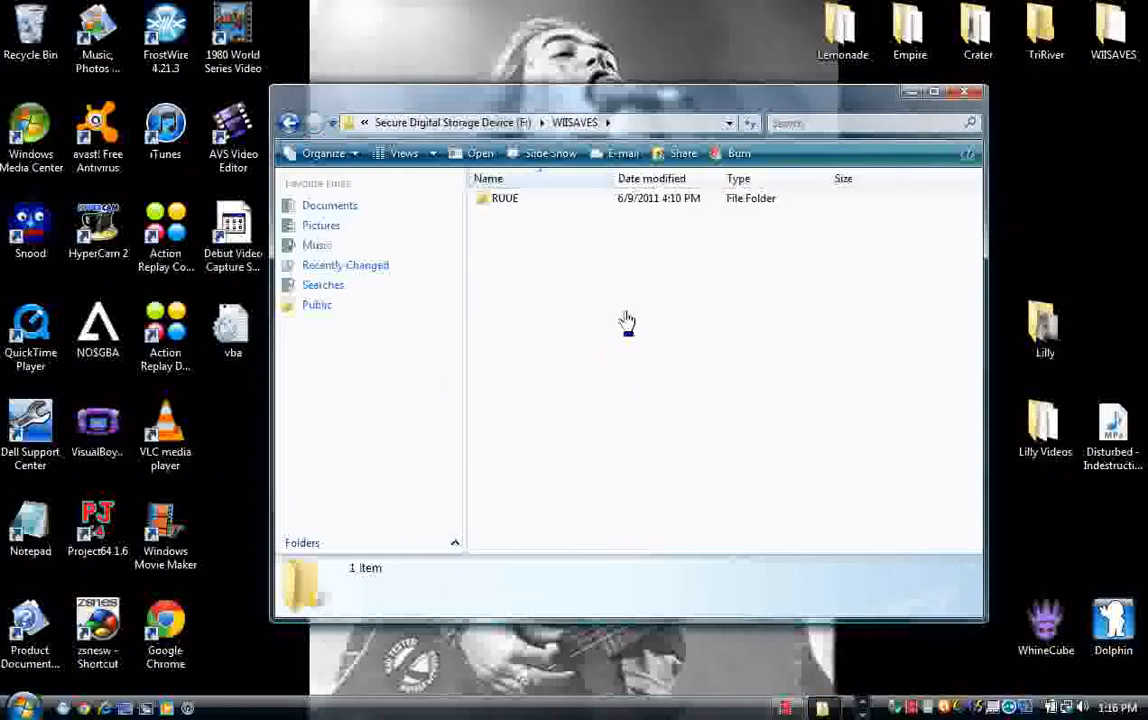
pyautogui.moveTo(532, 204)
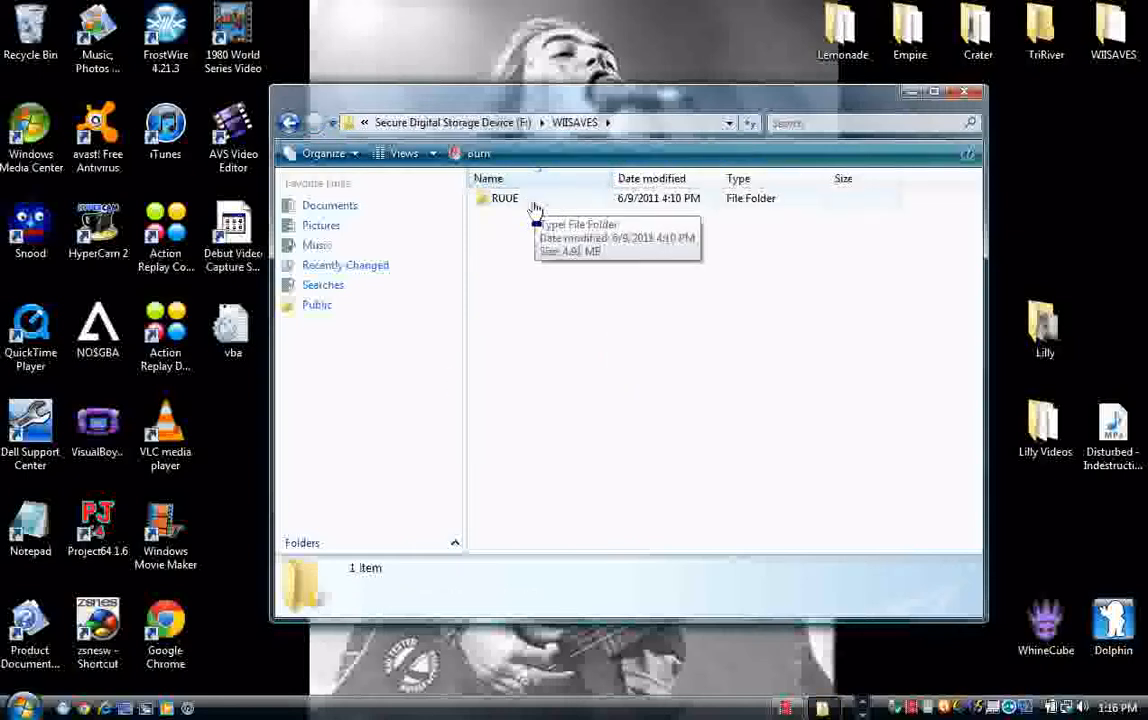
pyautogui.doubleClick(504, 198)
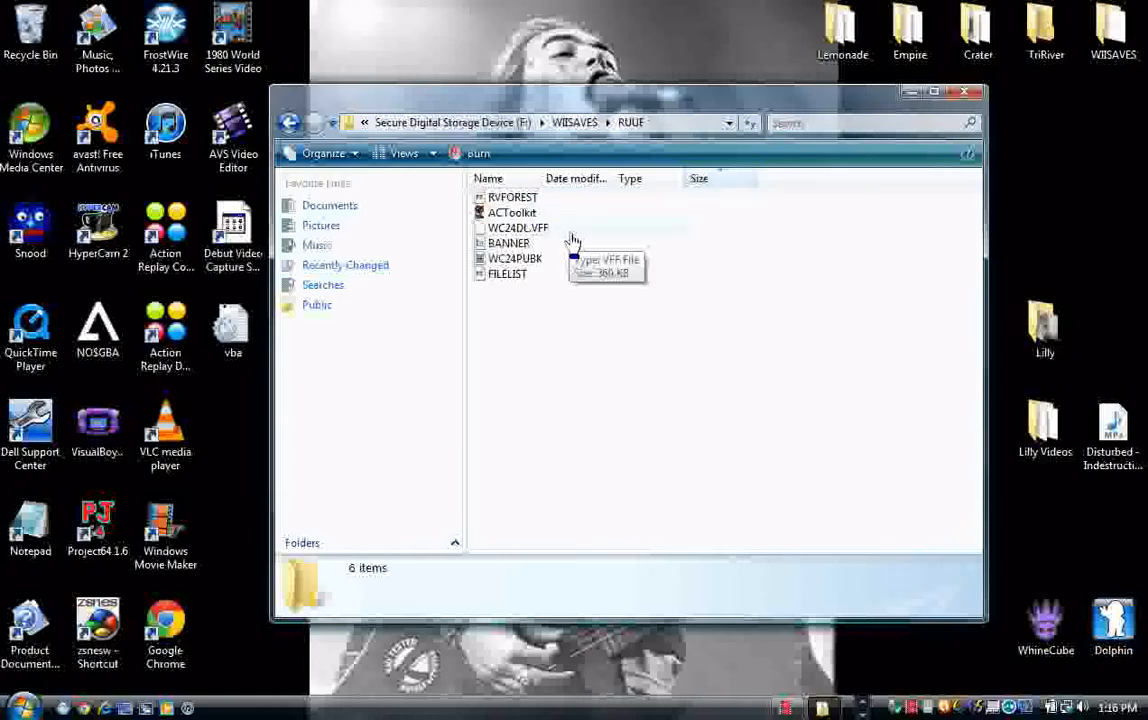
pyautogui.moveTo(564, 270)
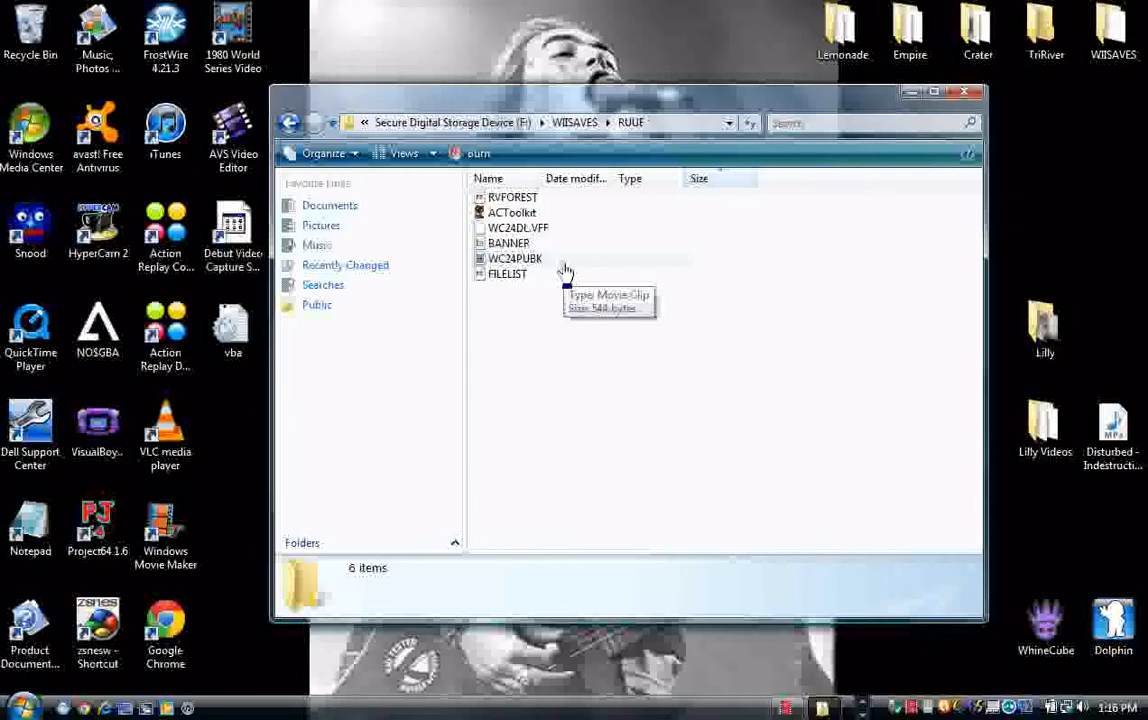
pyautogui.moveTo(540, 280)
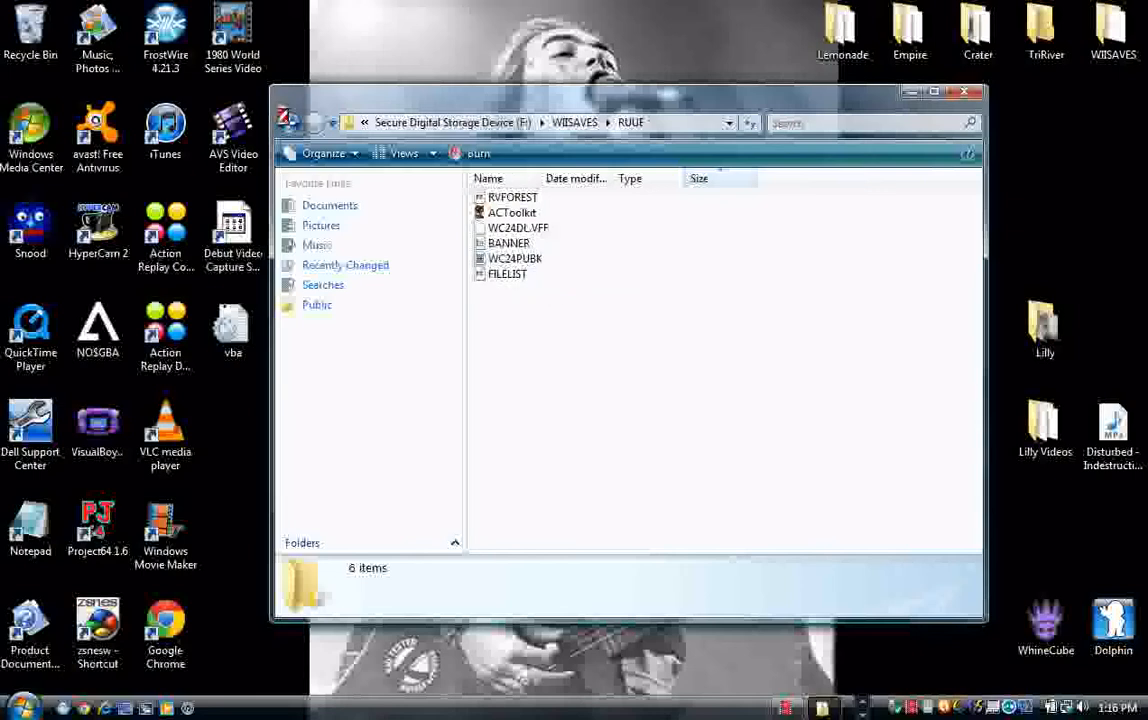
pyautogui.click(316, 122)
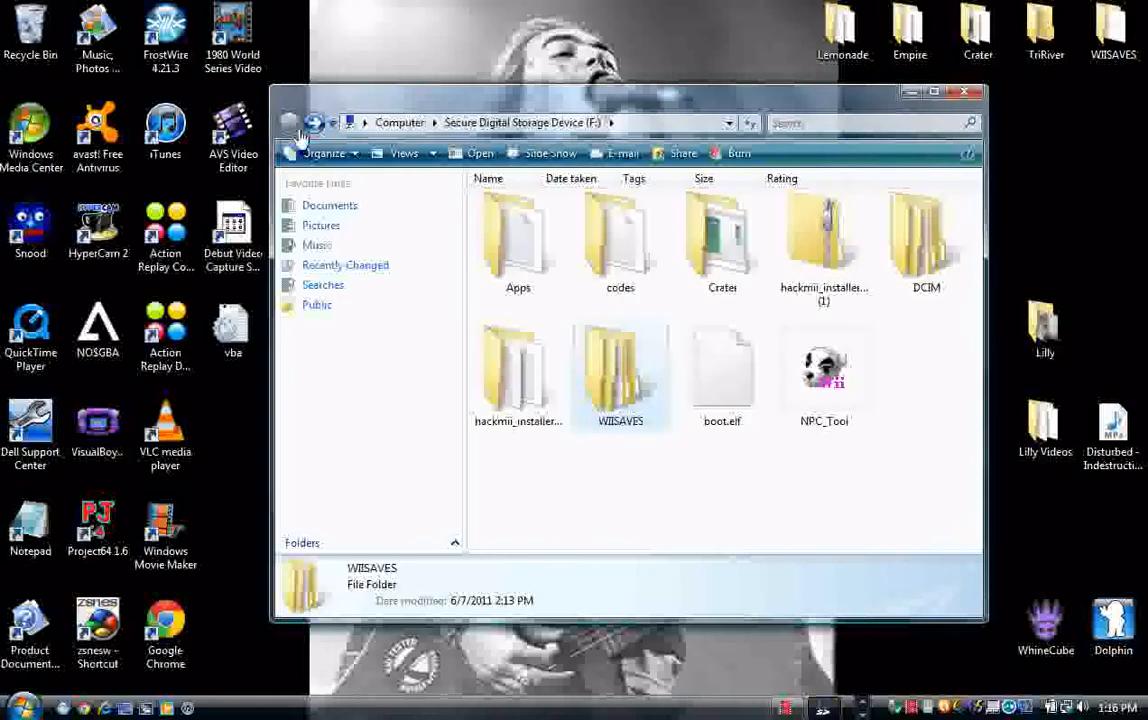
pyautogui.moveTo(604, 524)
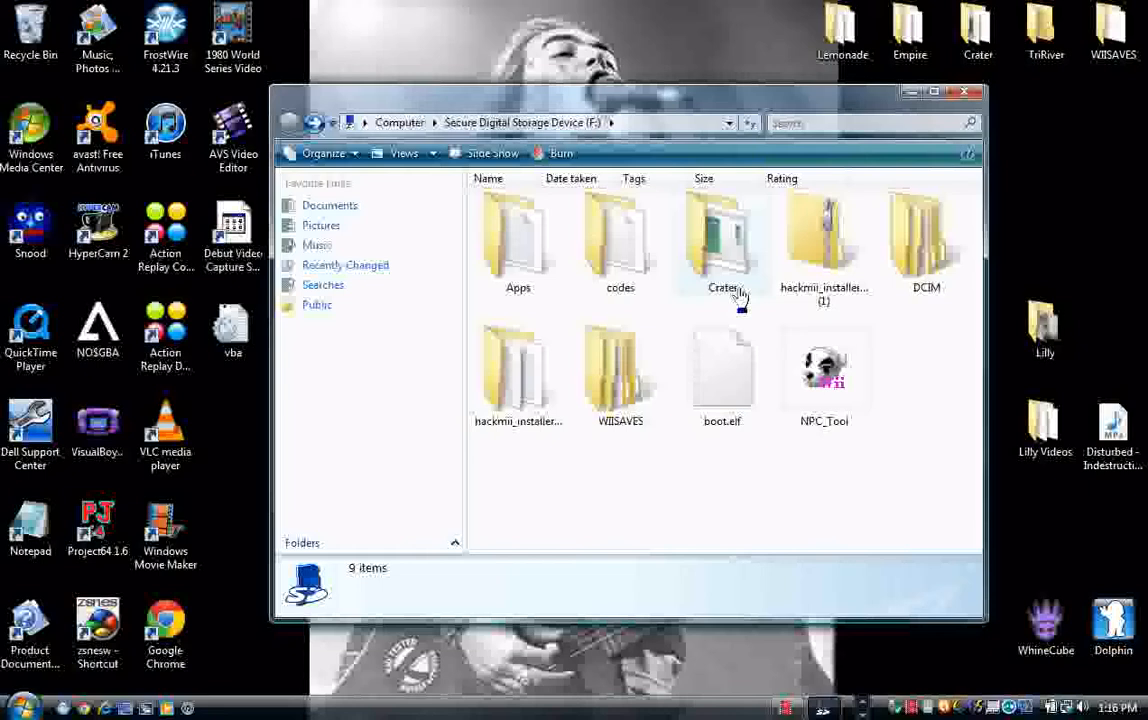
pyautogui.doubleClick(722, 240)
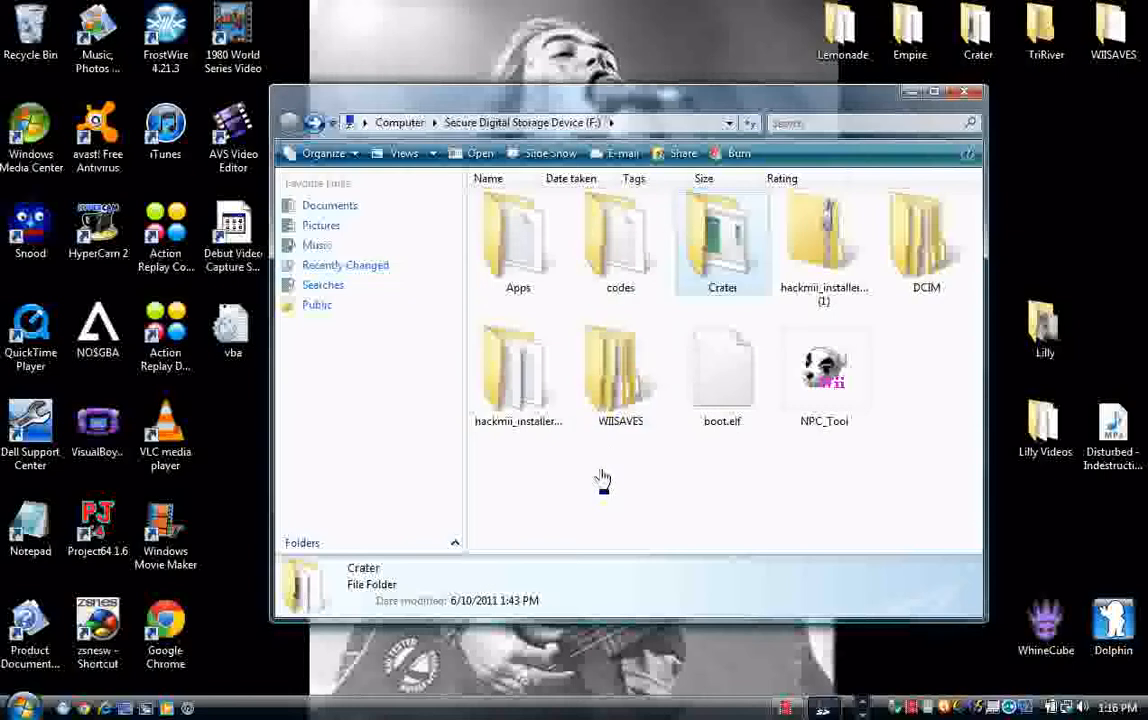
pyautogui.rightClick(604, 478)
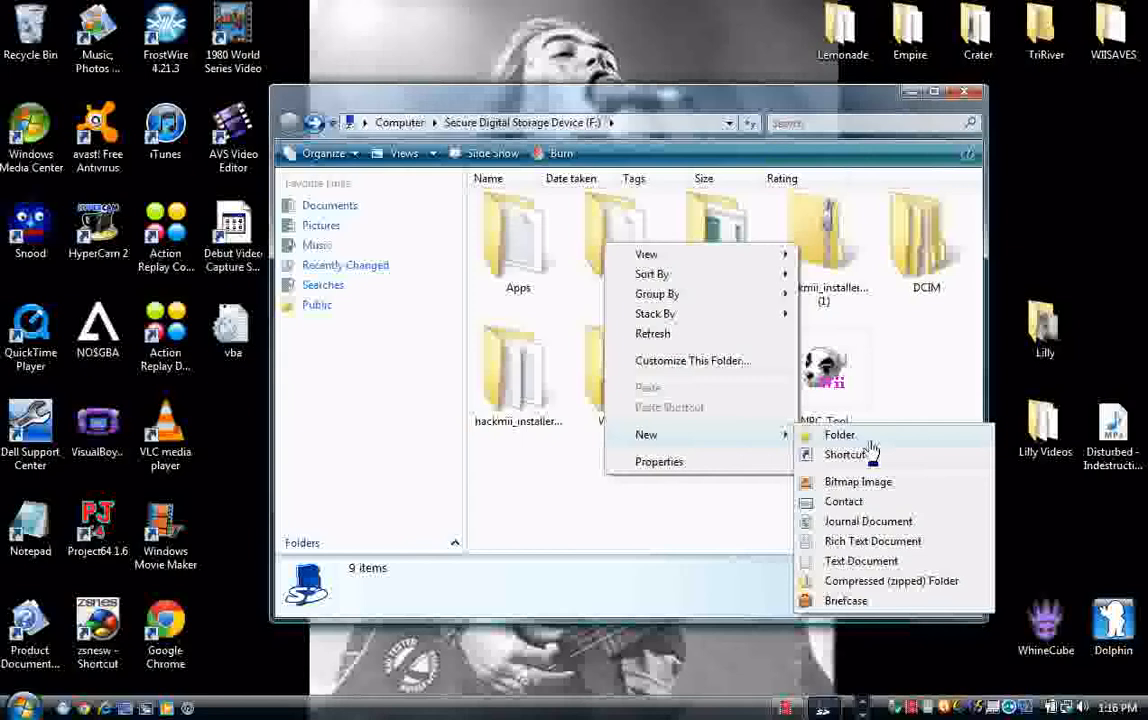
pyautogui.click(840, 434)
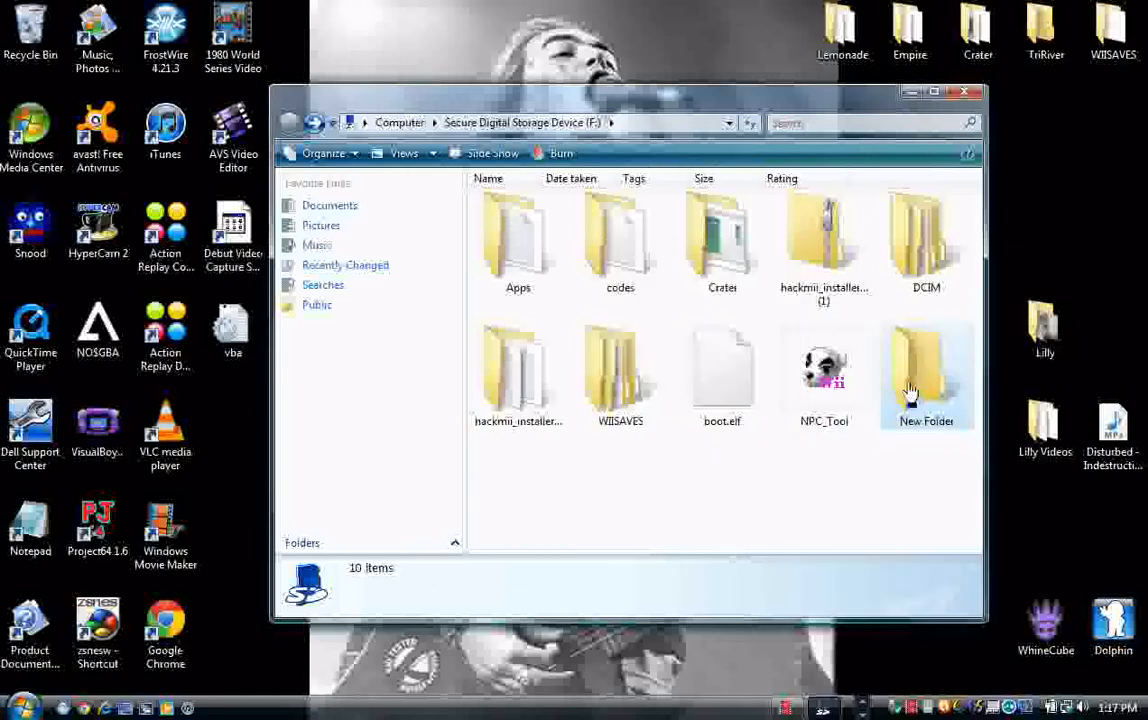
pyautogui.press('Delete')
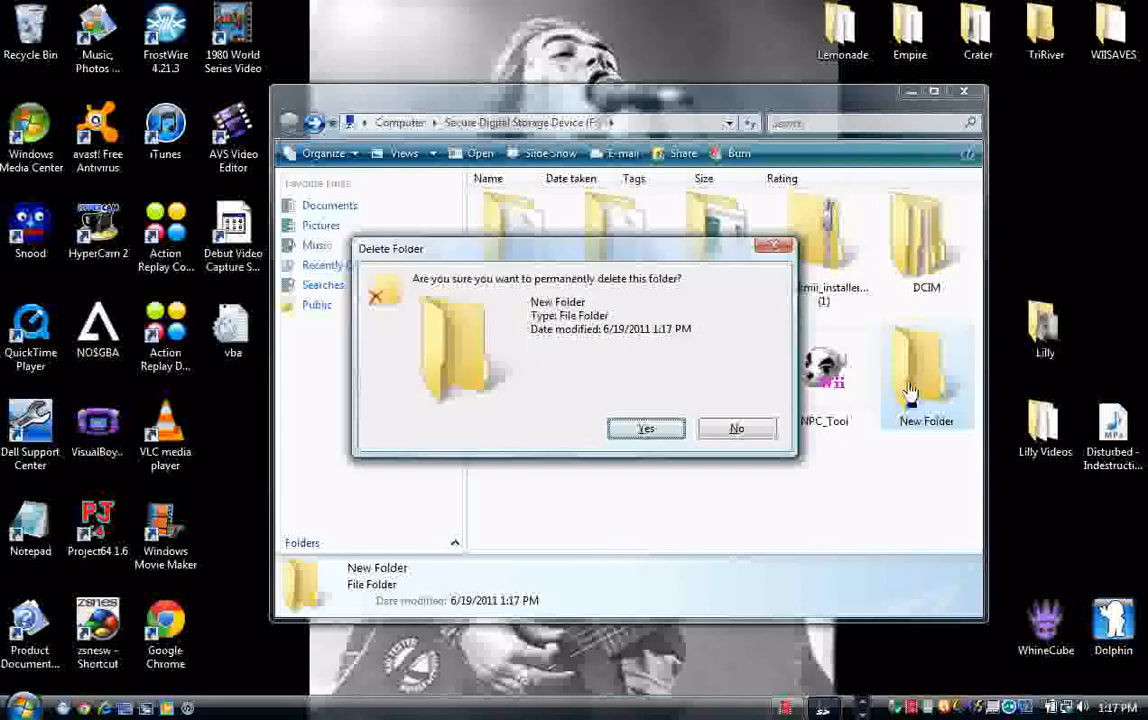
pyautogui.click(644, 428)
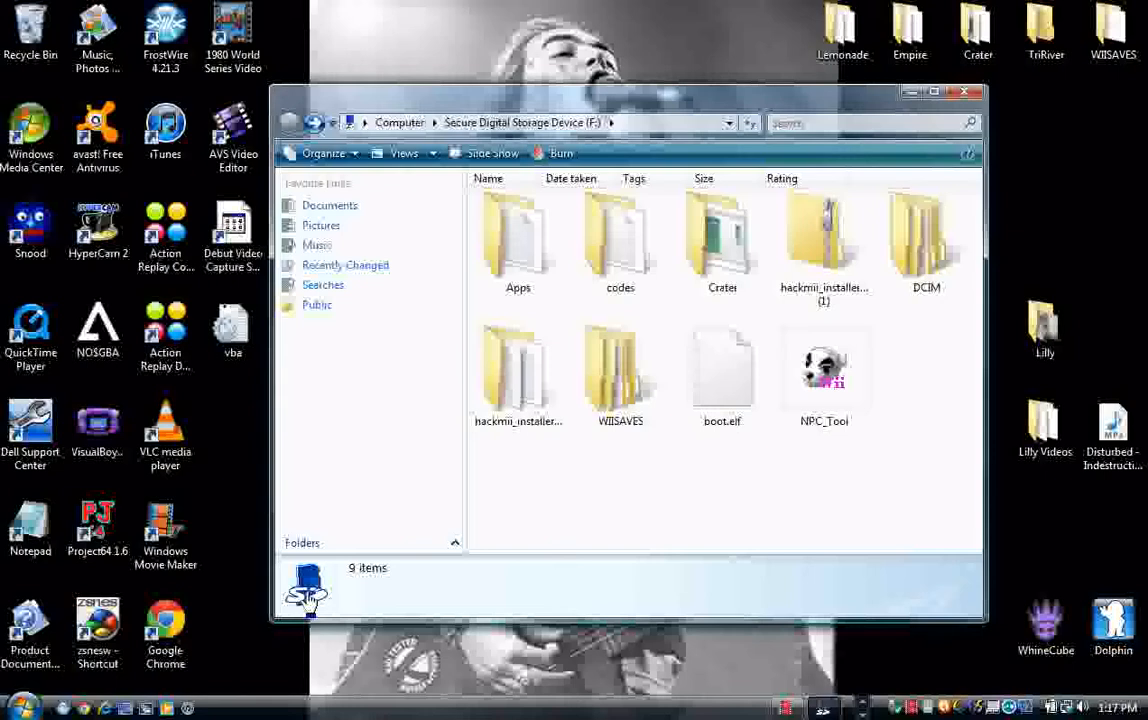
pyautogui.moveTo(356, 340)
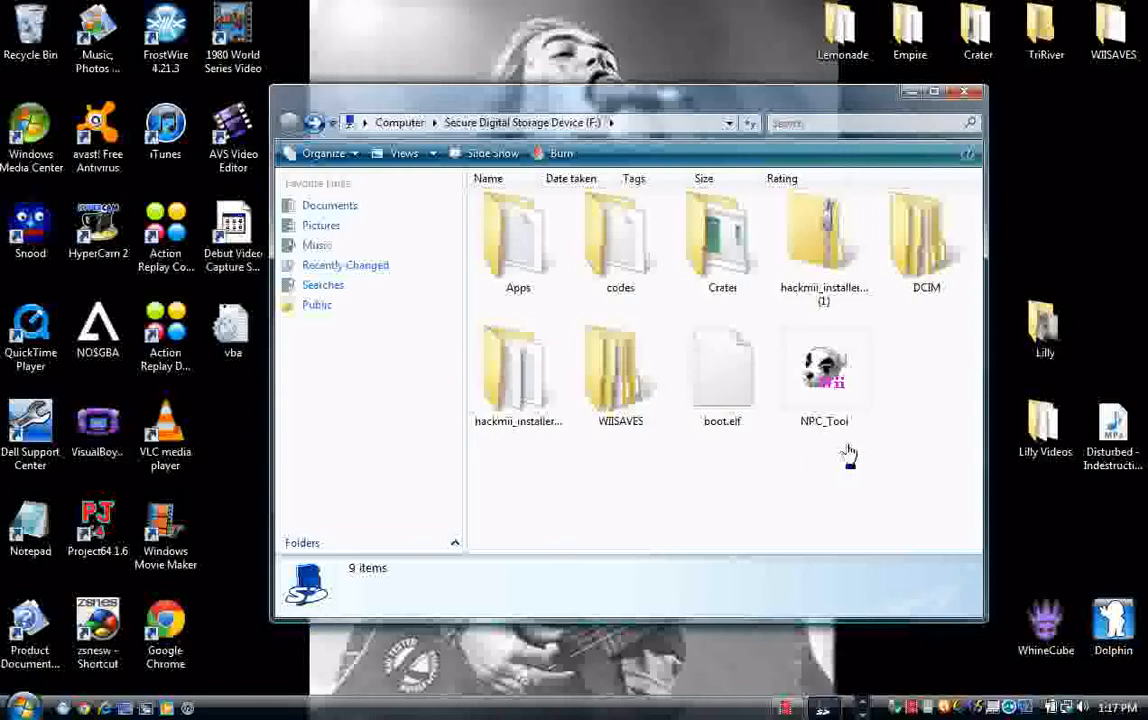
pyautogui.moveTo(850, 420)
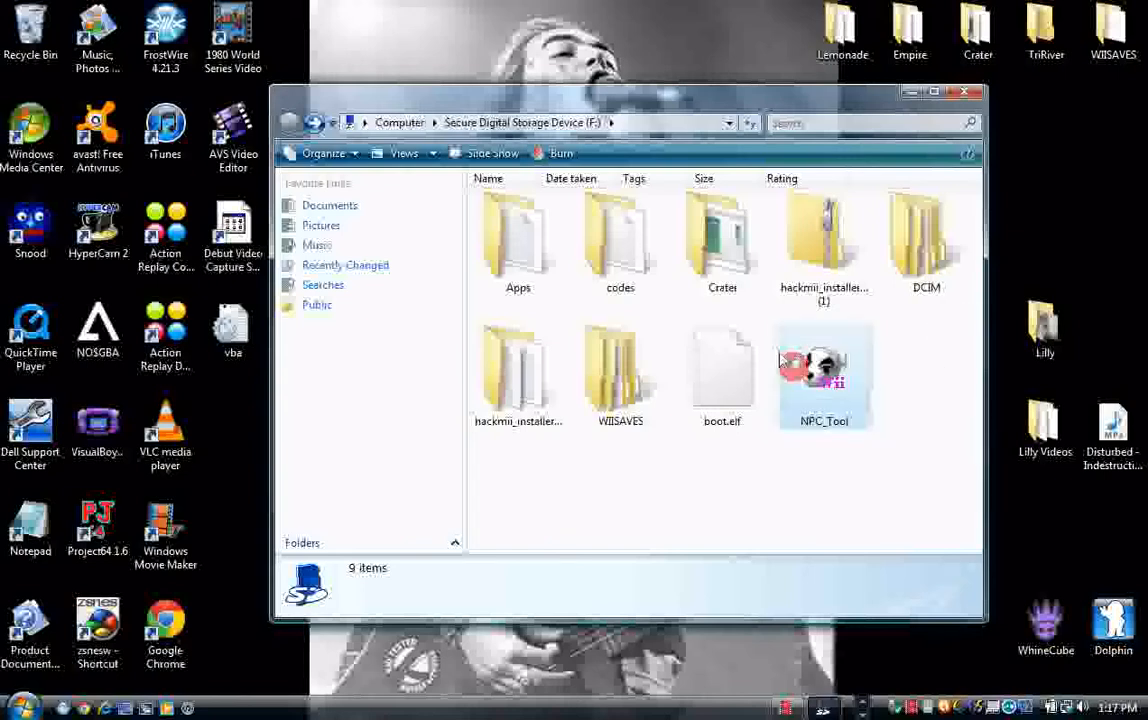
# Step: Launch NPC_Tool and load the RUUE save, listing NPCs starting with Goldie
pyautogui.click(824, 370)
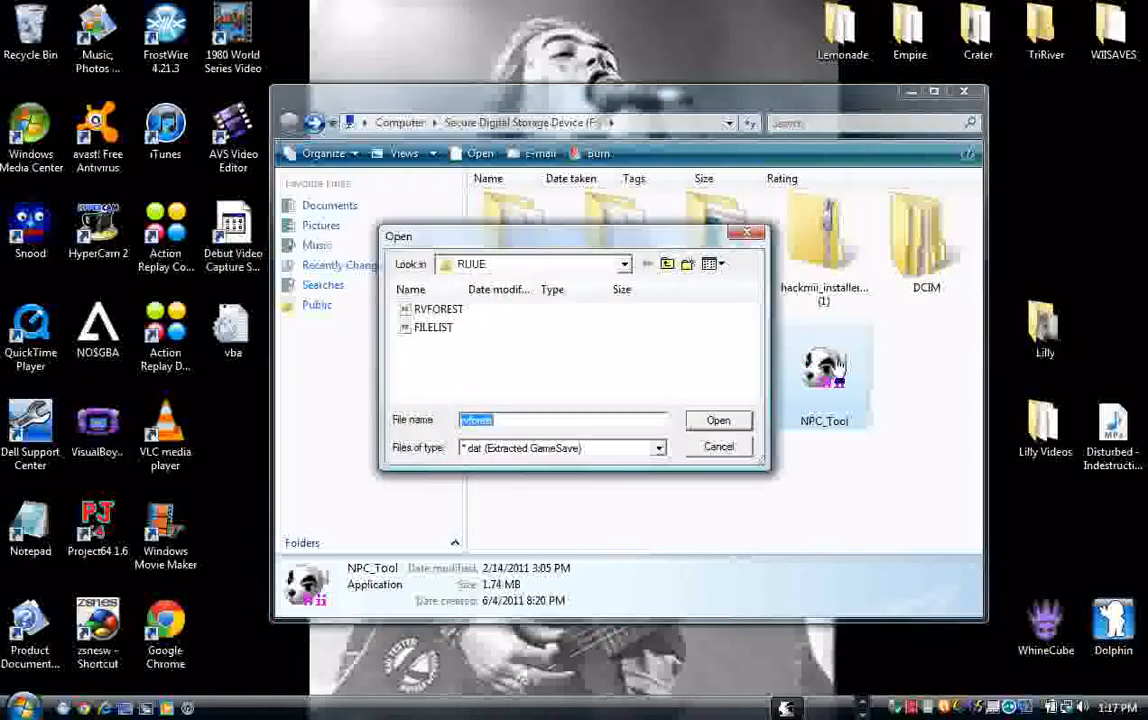
pyautogui.click(718, 446)
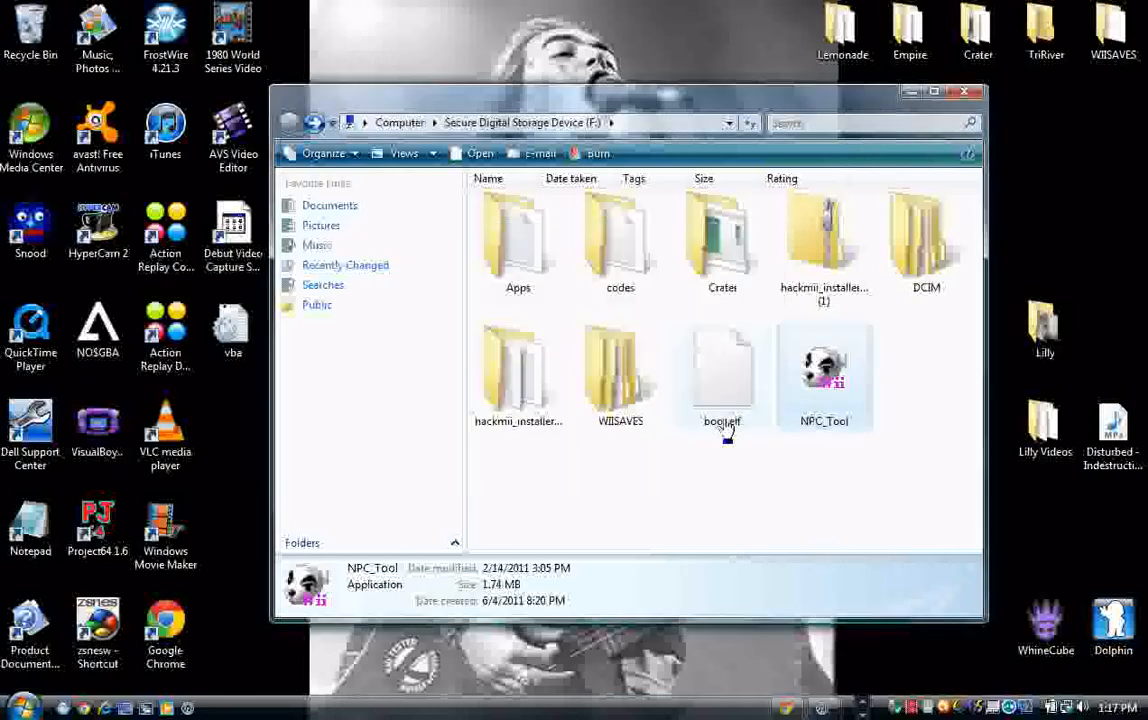
pyautogui.doubleClick(824, 376)
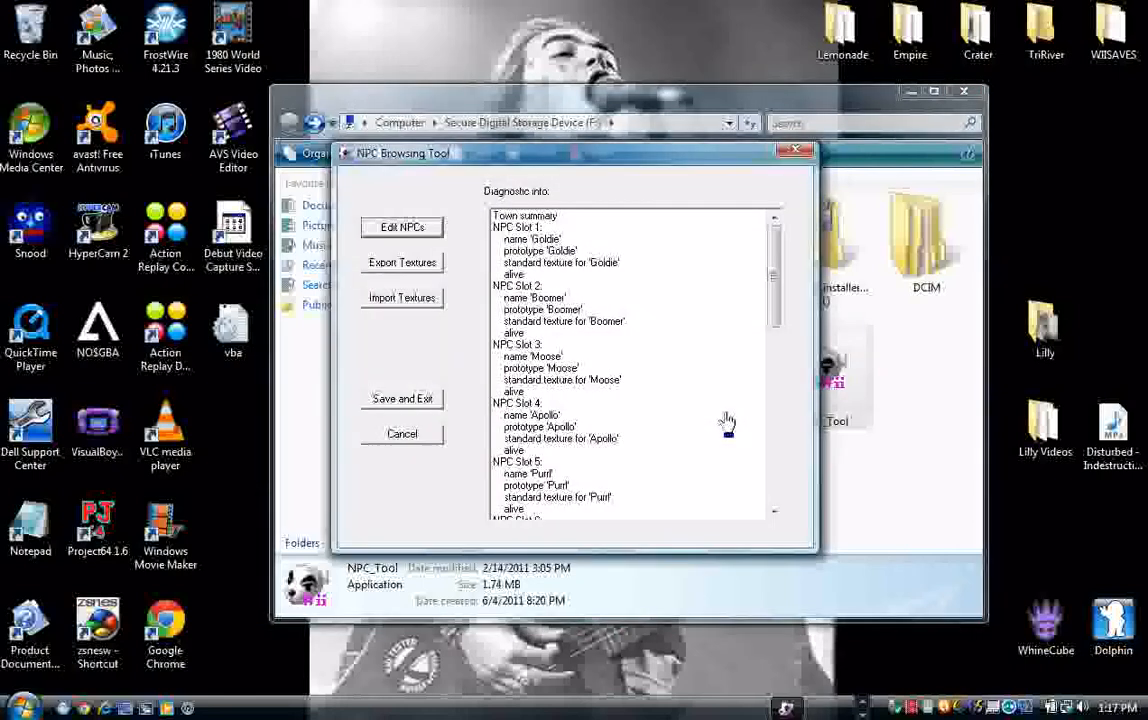